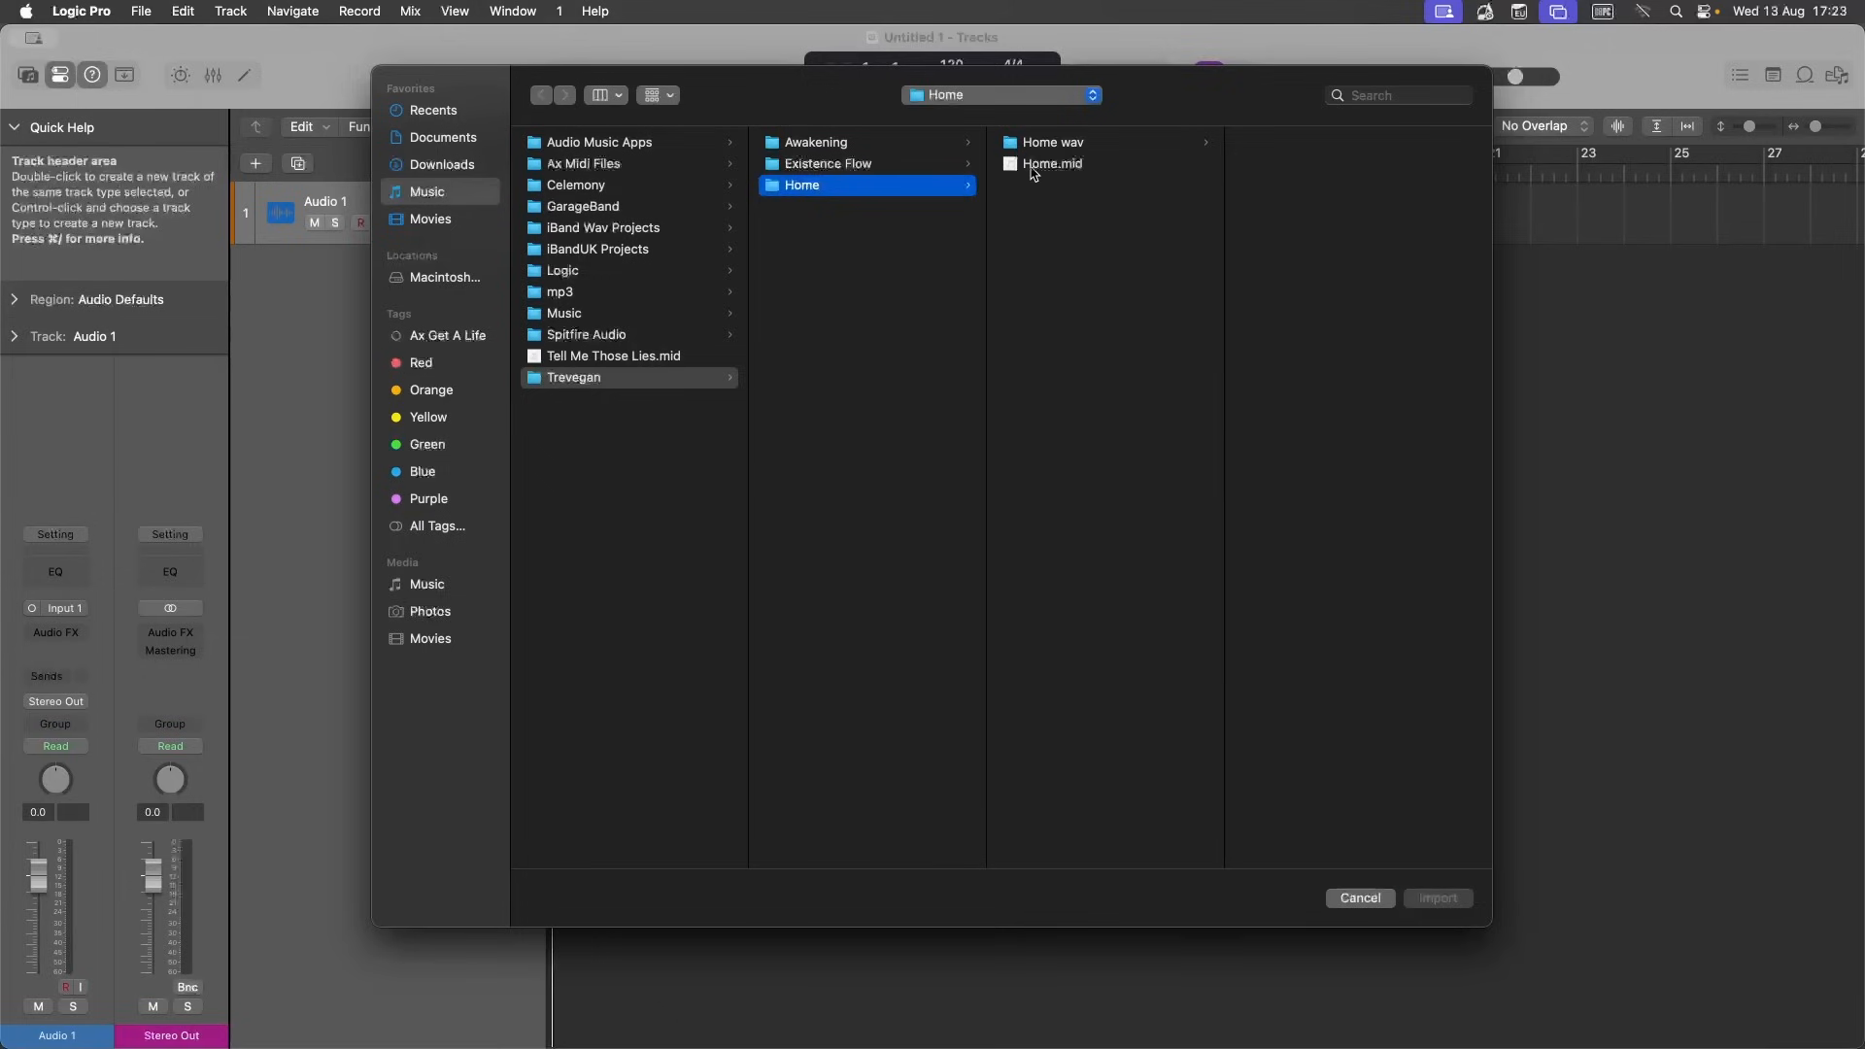
# Import the Home.mid MIDI file into the project.
pyautogui.click(1051, 163)
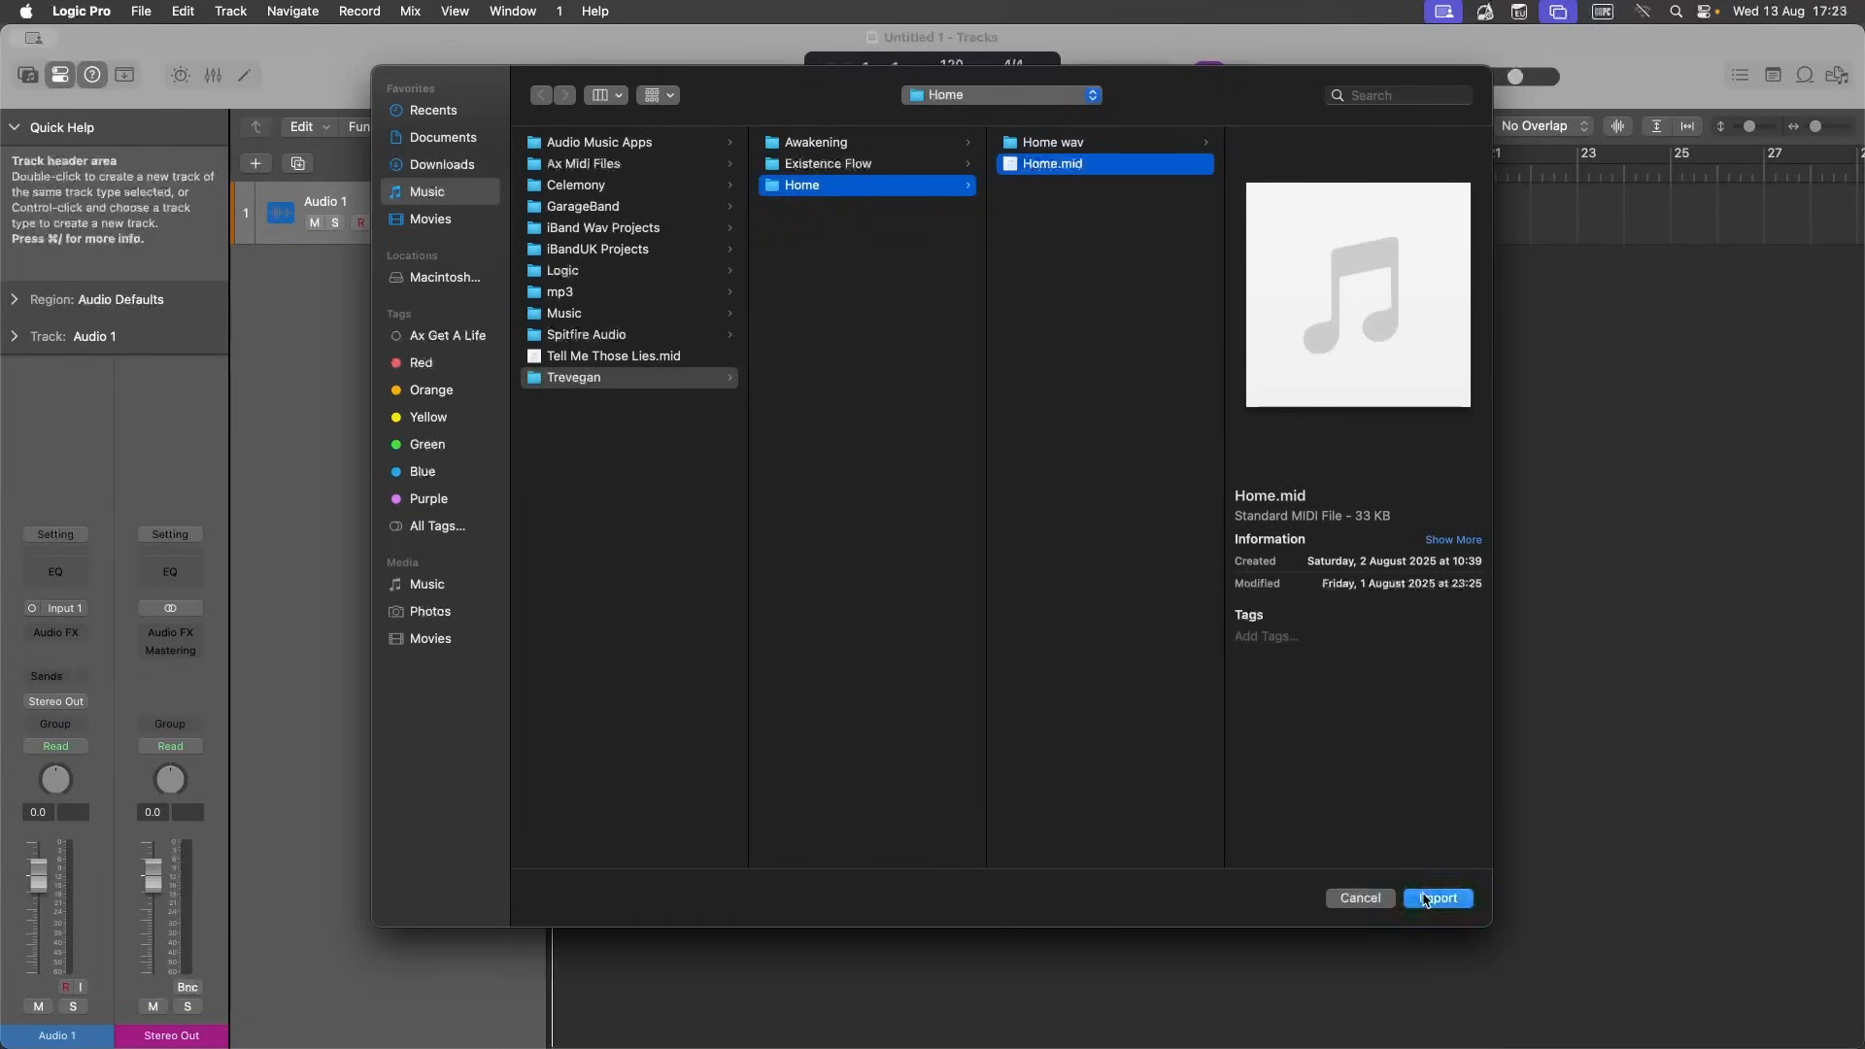
pyautogui.click(1437, 897)
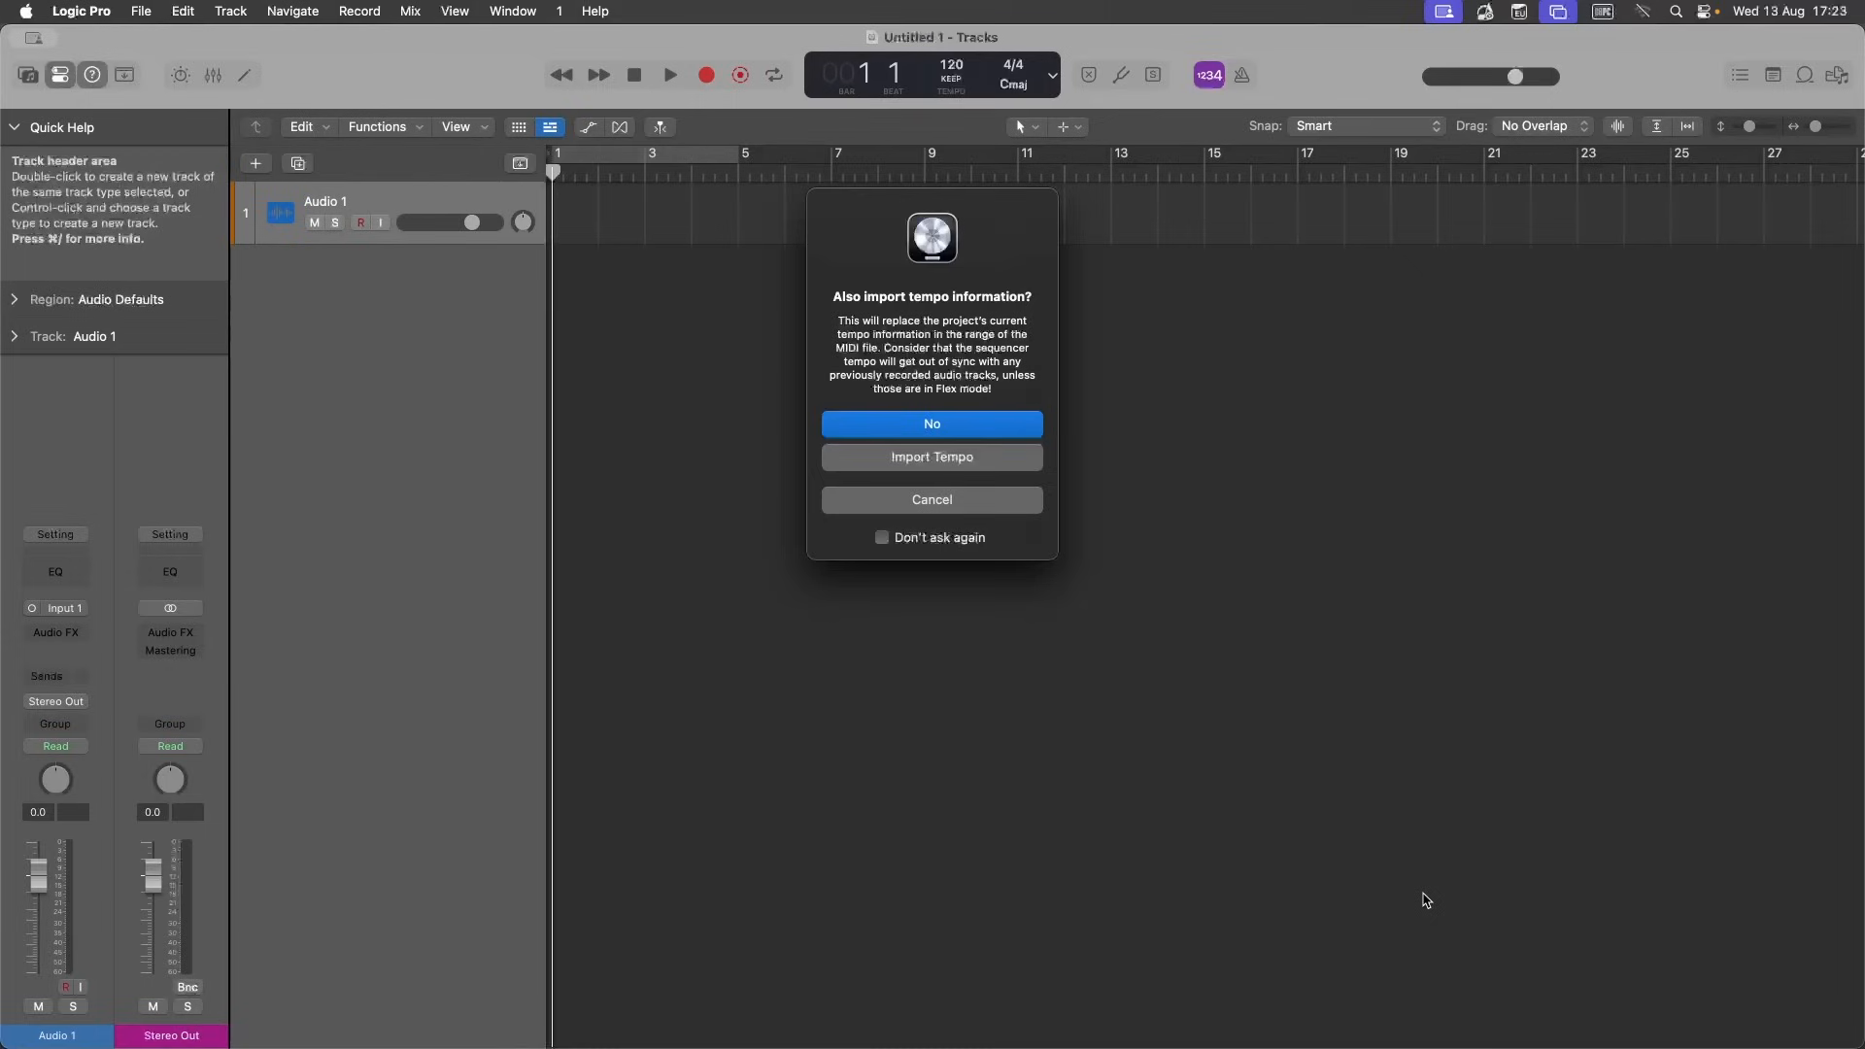
pyautogui.moveTo(971, 497)
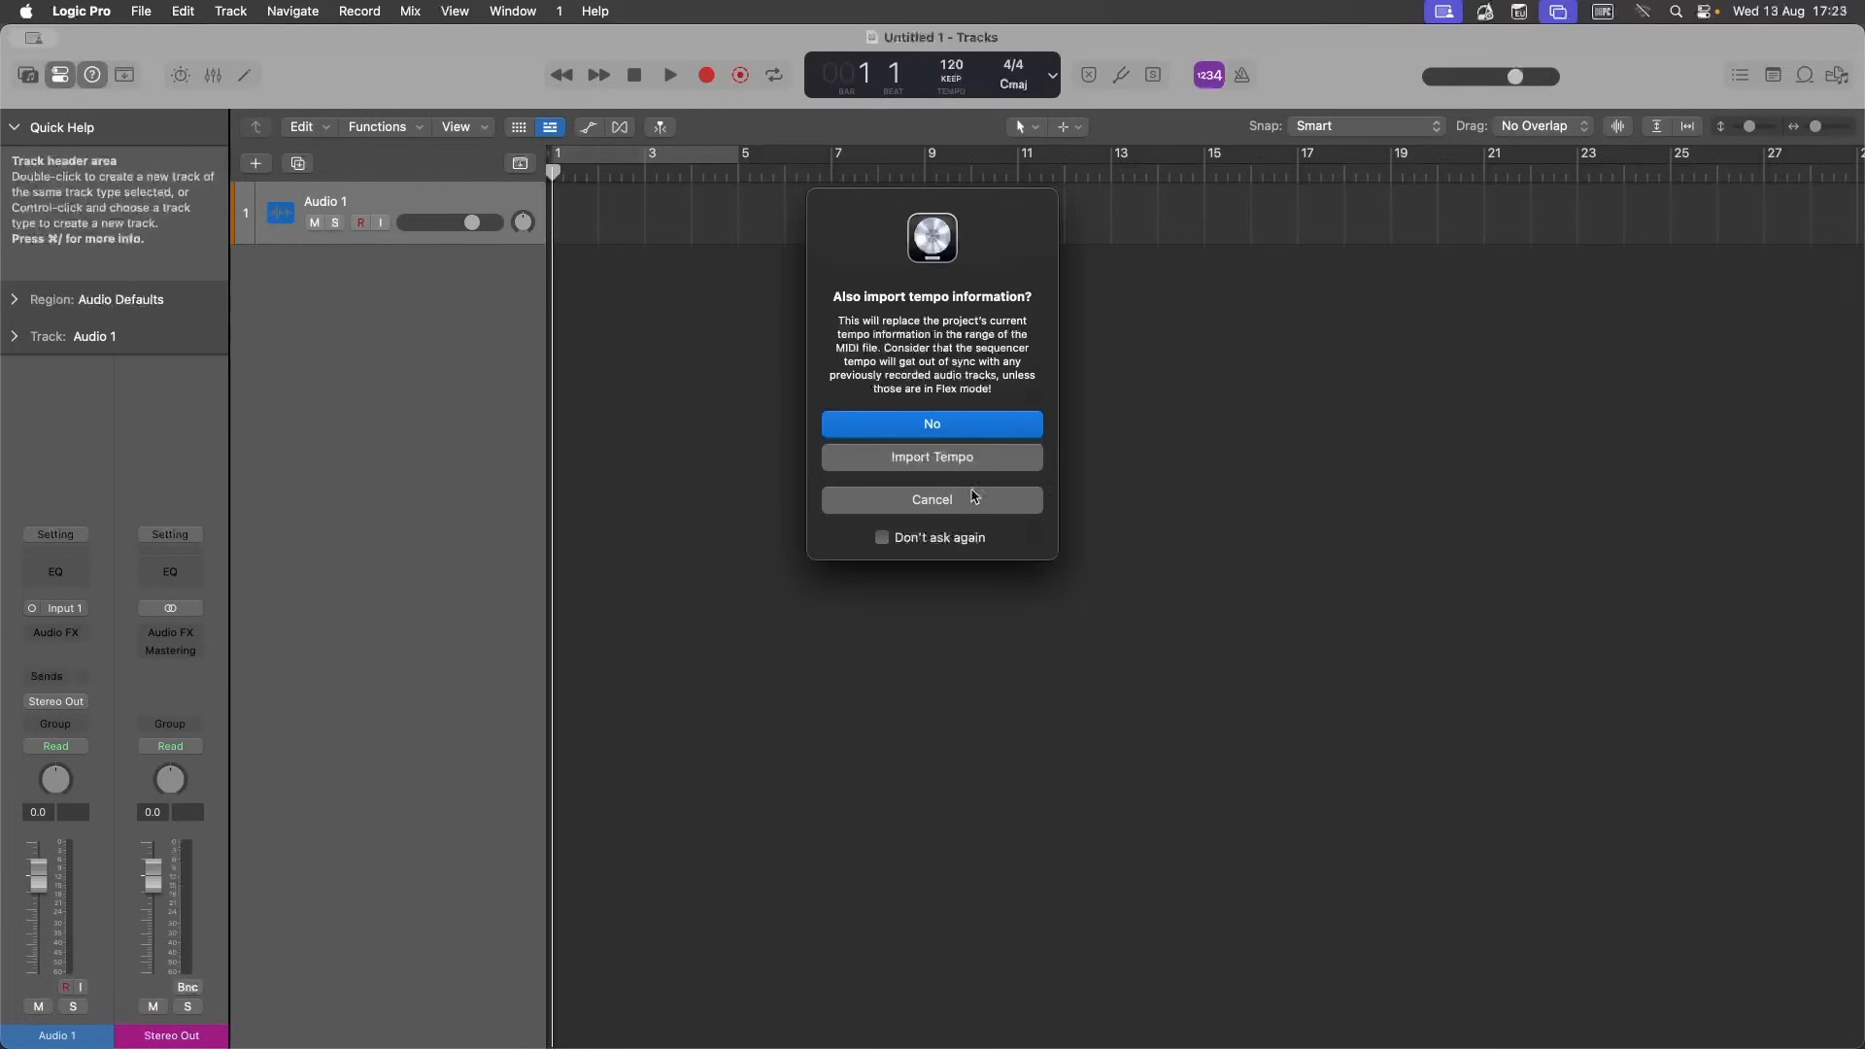
# Finish the import without taking Home.mid's tempo, adding Studio Grand tracks.
pyautogui.click(932, 423)
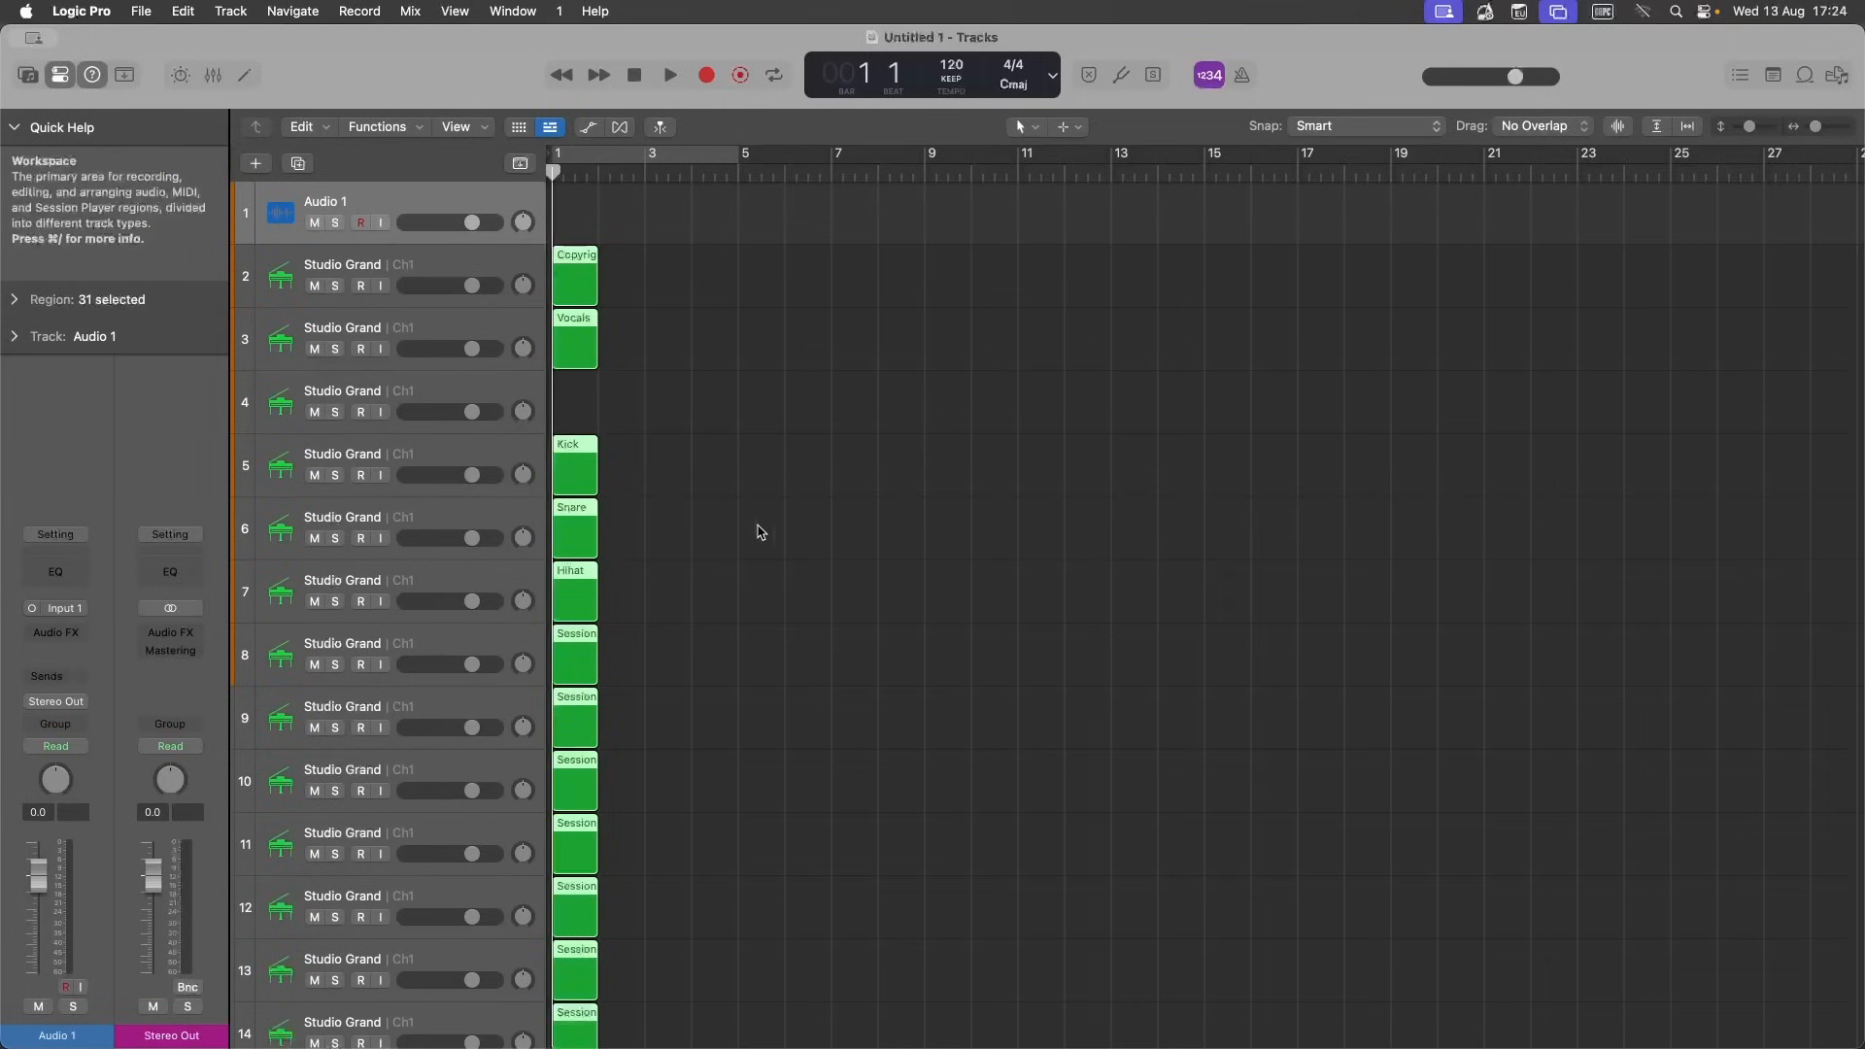
# Scroll down through the imported Studio Grand tracks before undoing the import.
pyautogui.scroll(-3)
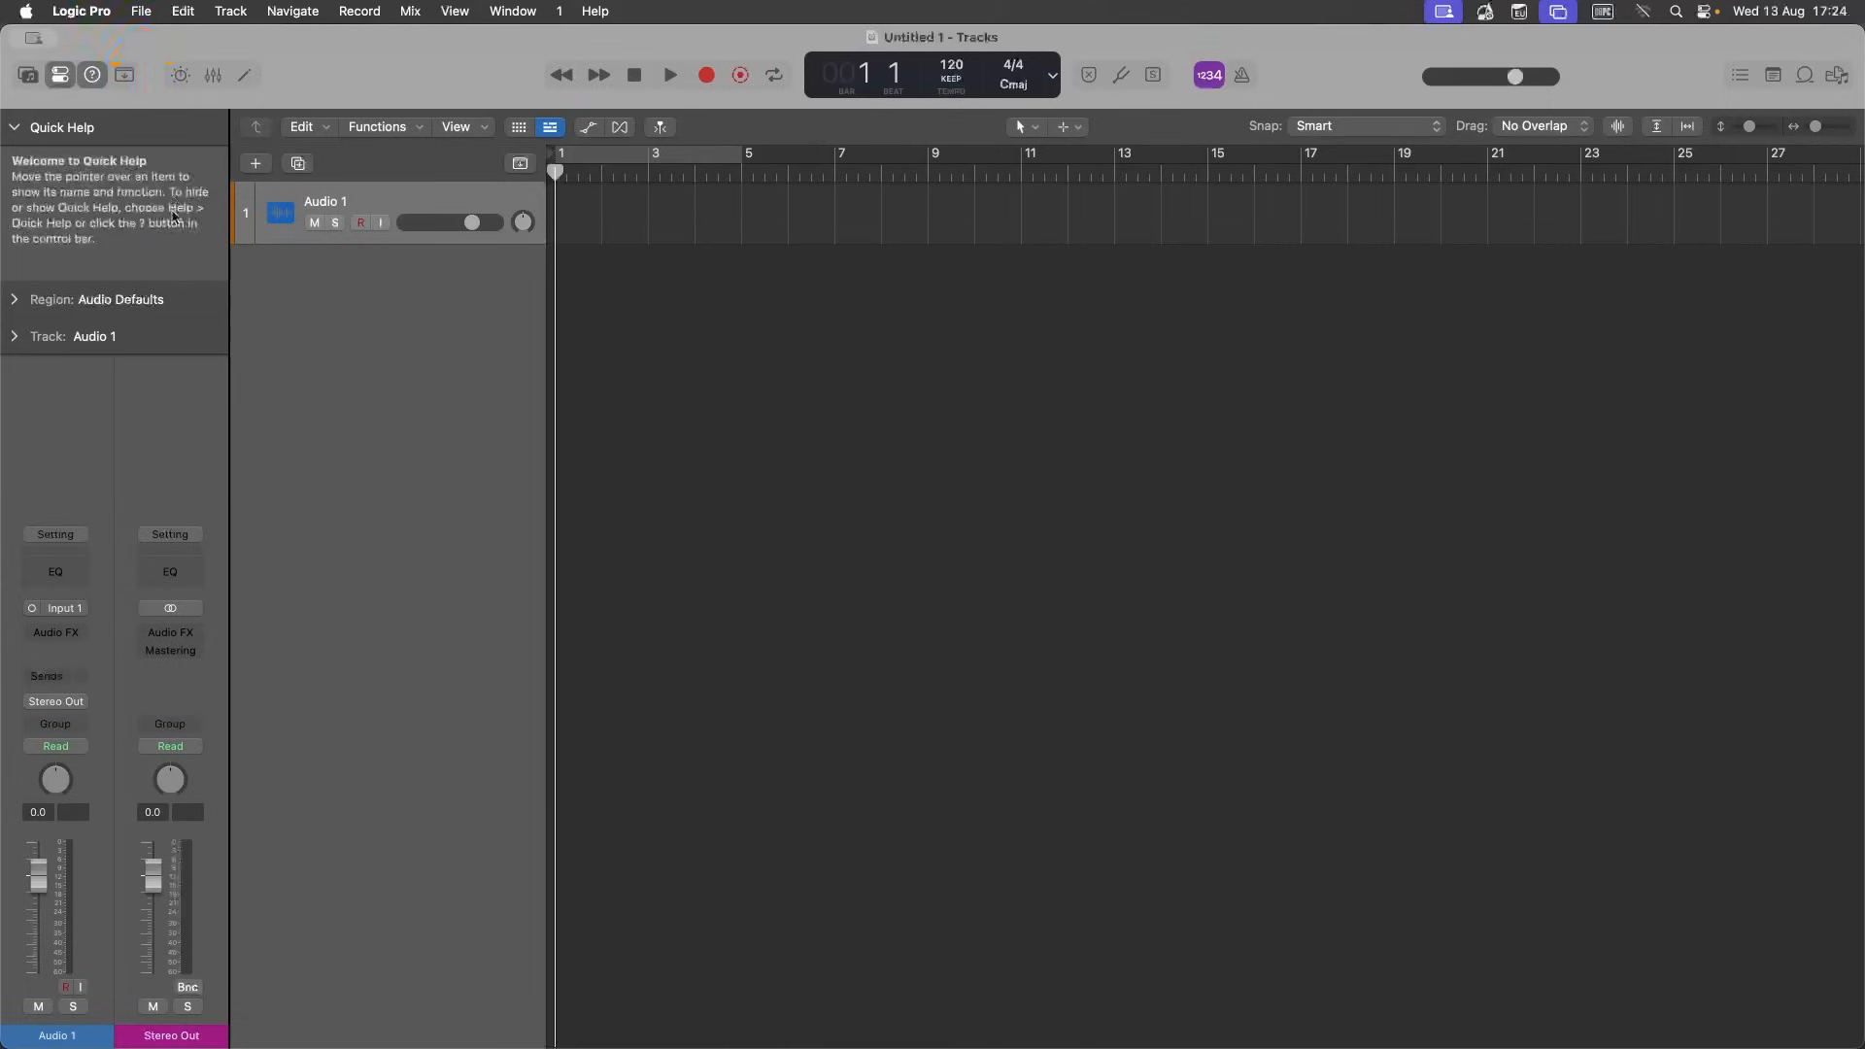
# Re-import Home.mid via File > Import > MIDI File without its tempo, as GM Device tracks.
pyautogui.click(140, 10)
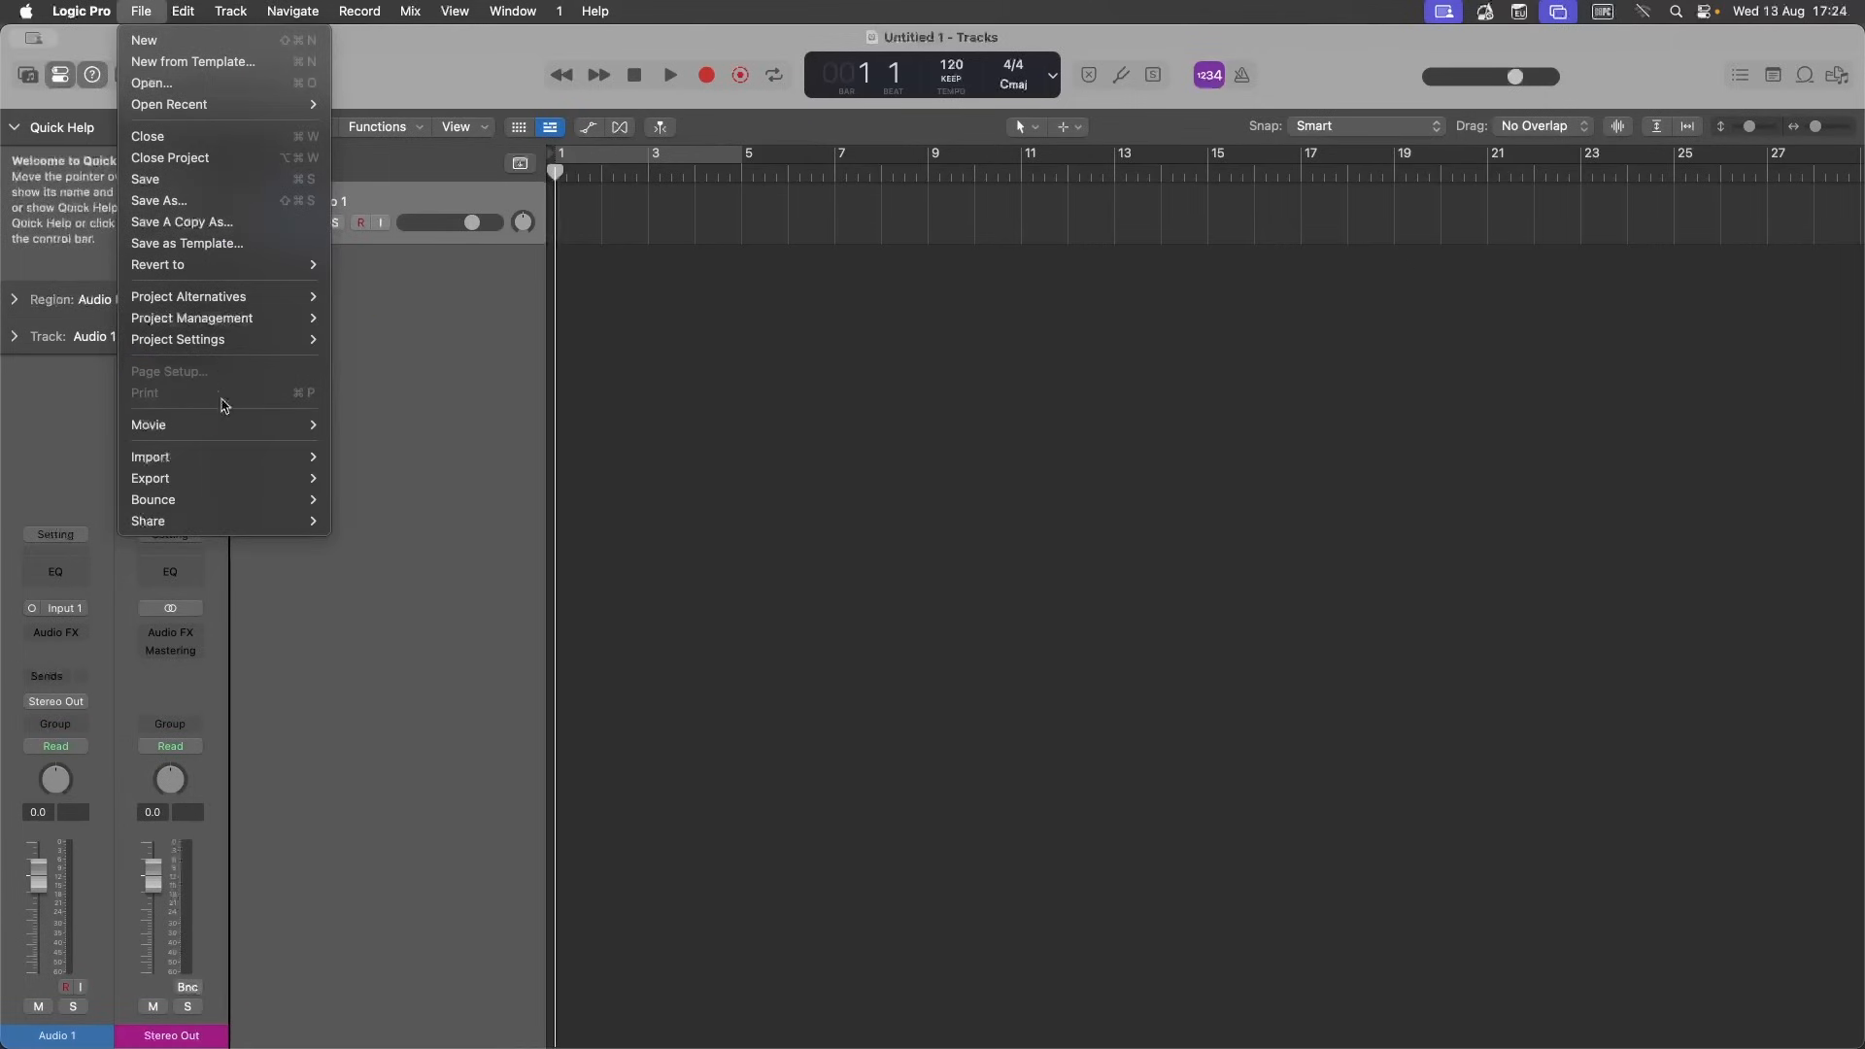
pyautogui.moveTo(149, 456)
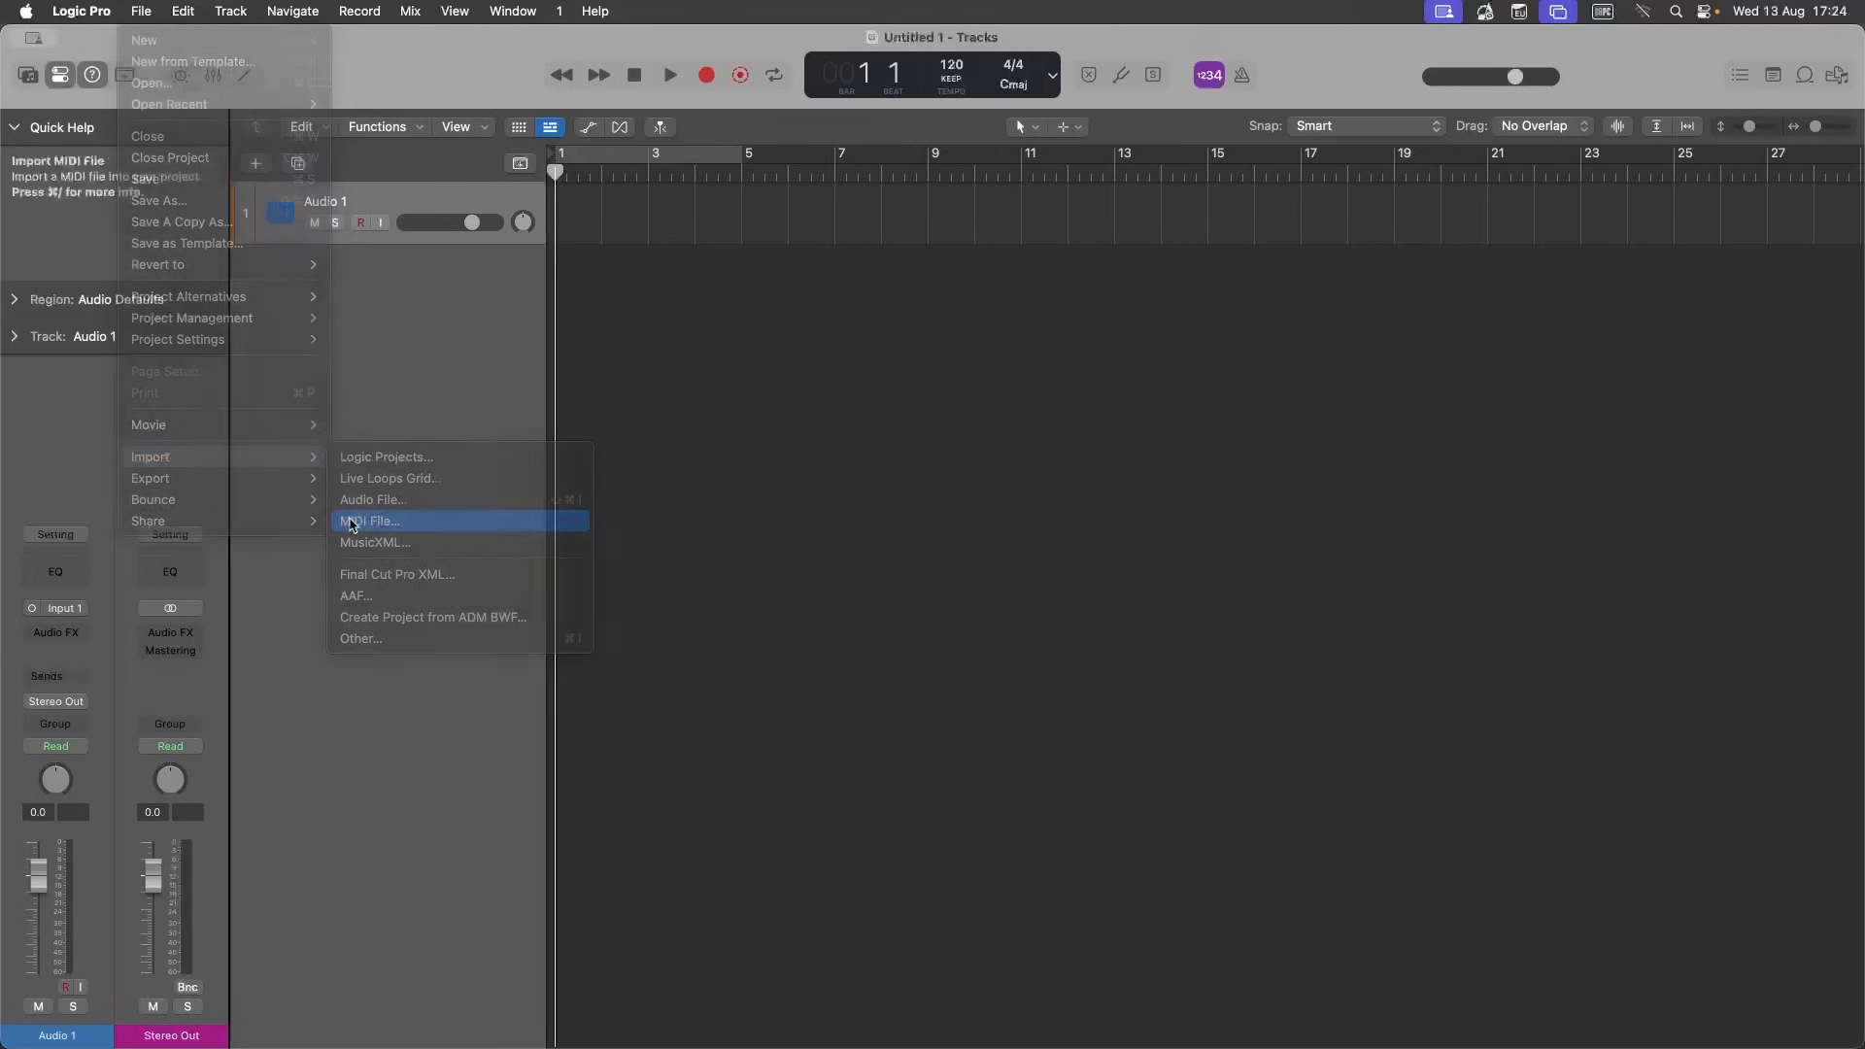
pyautogui.click(369, 521)
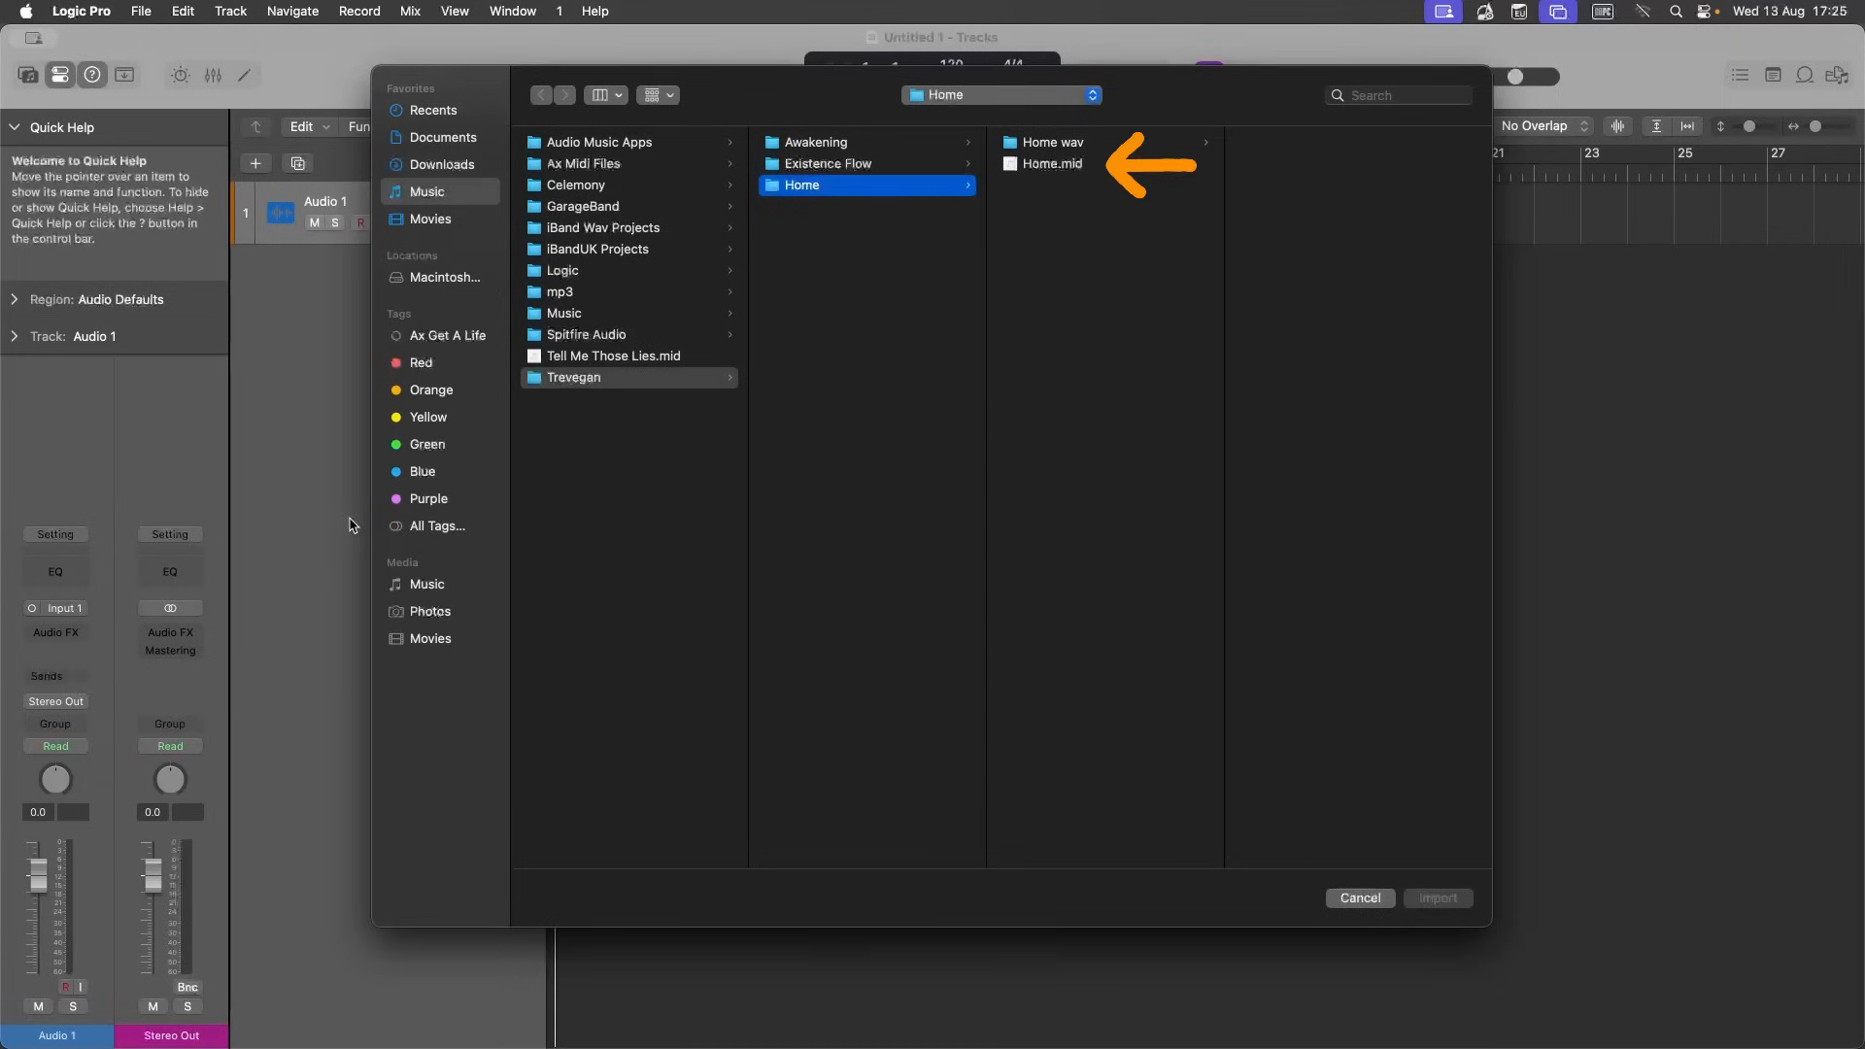
pyautogui.moveTo(950, 358)
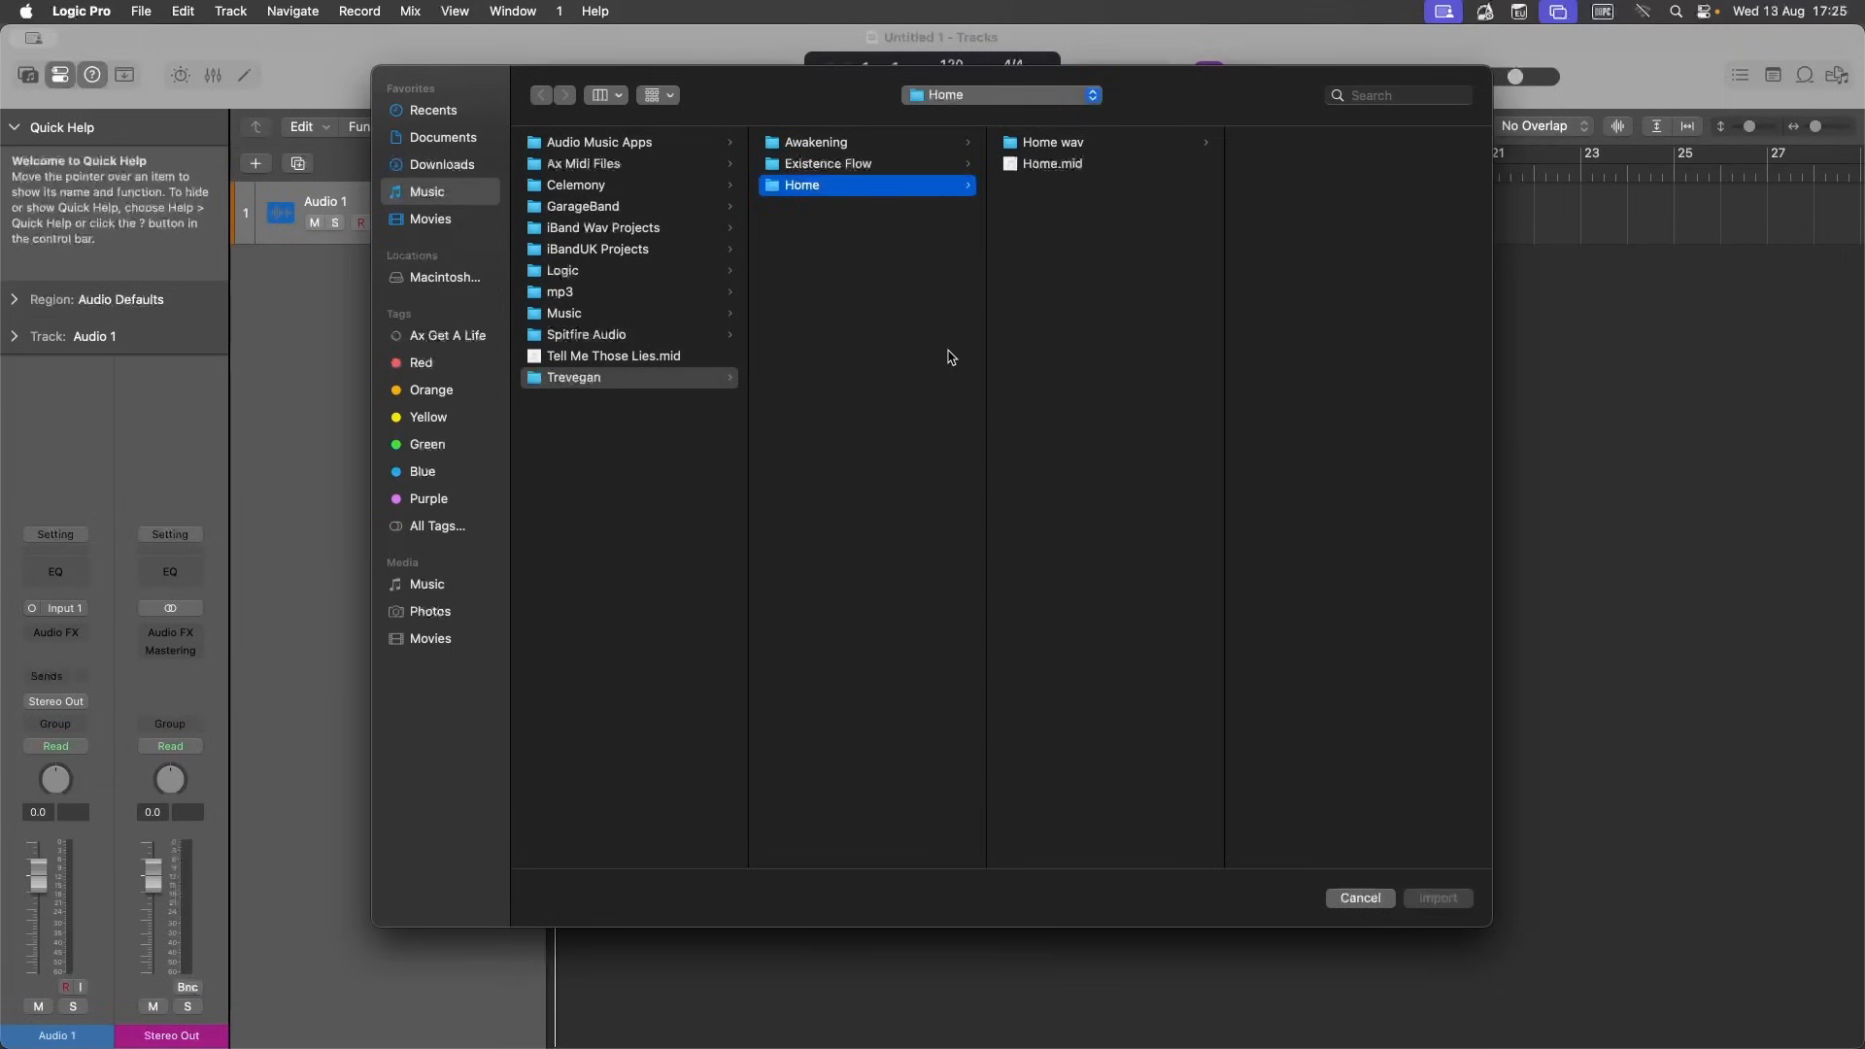
pyautogui.click(1052, 163)
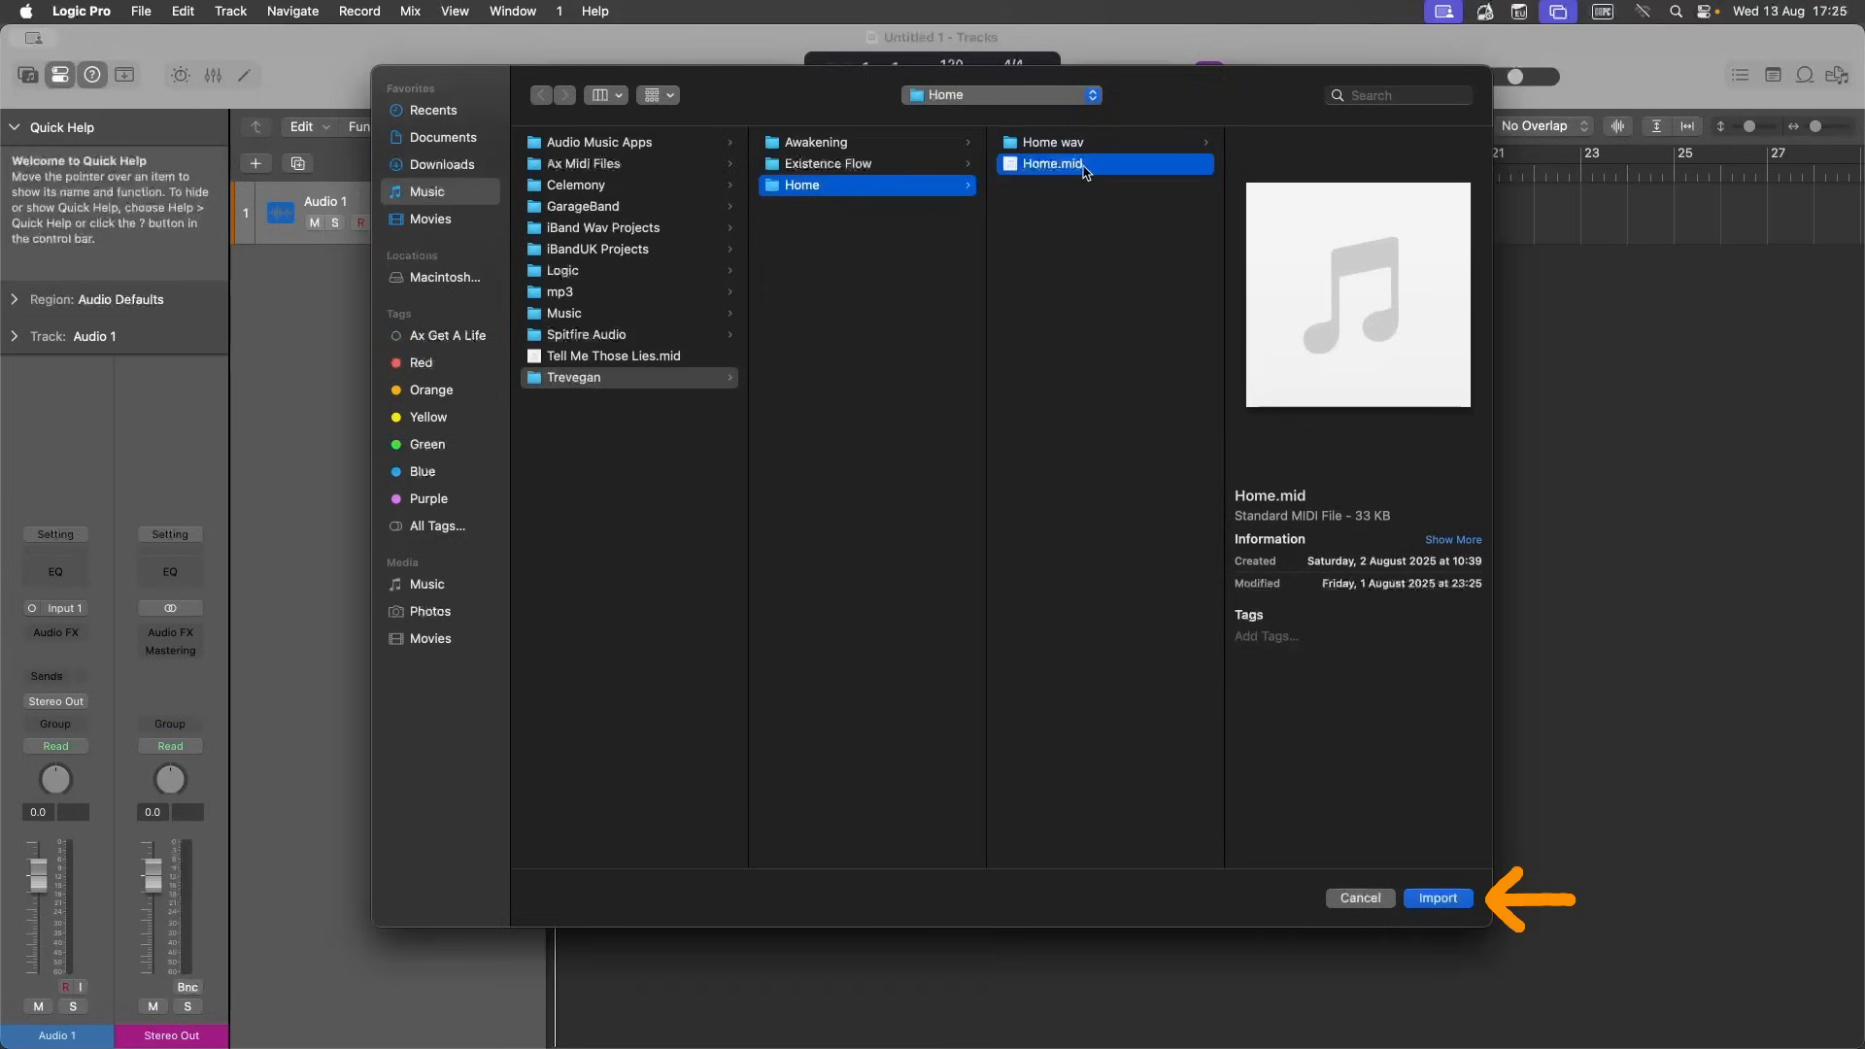
pyautogui.moveTo(1375, 816)
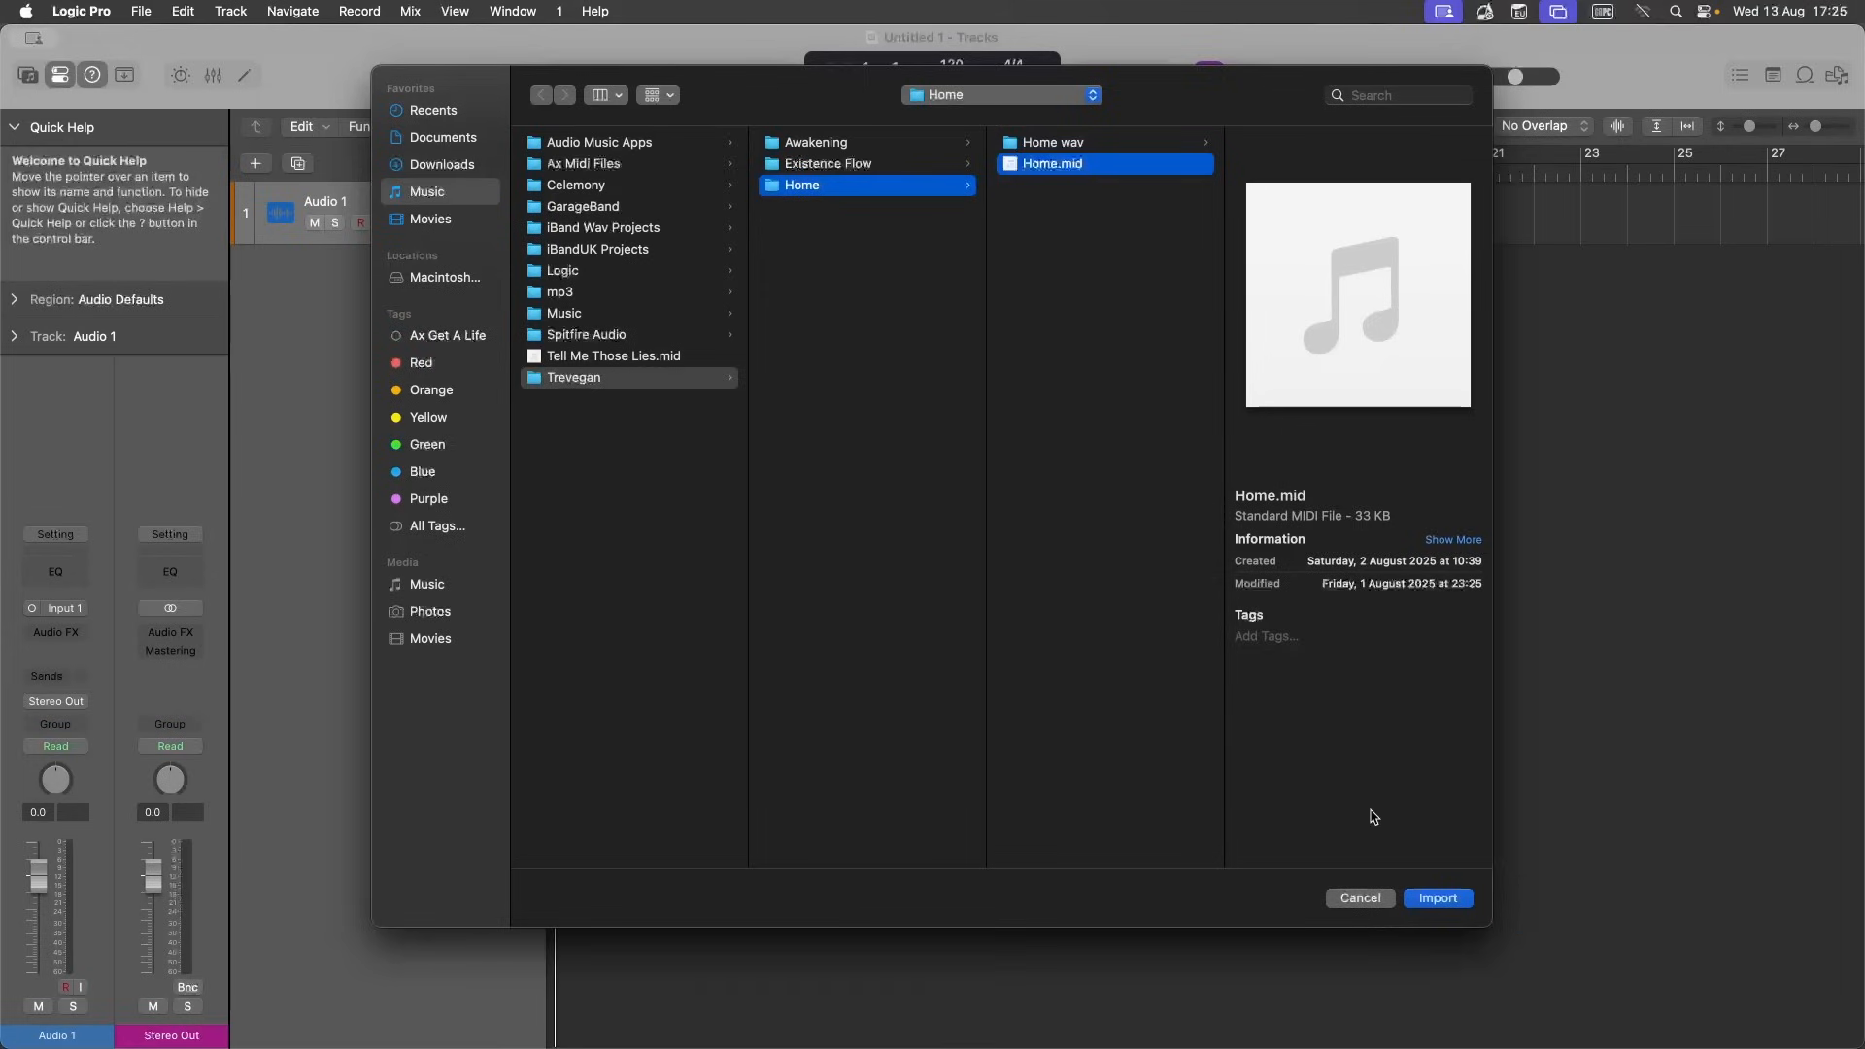
pyautogui.click(1437, 897)
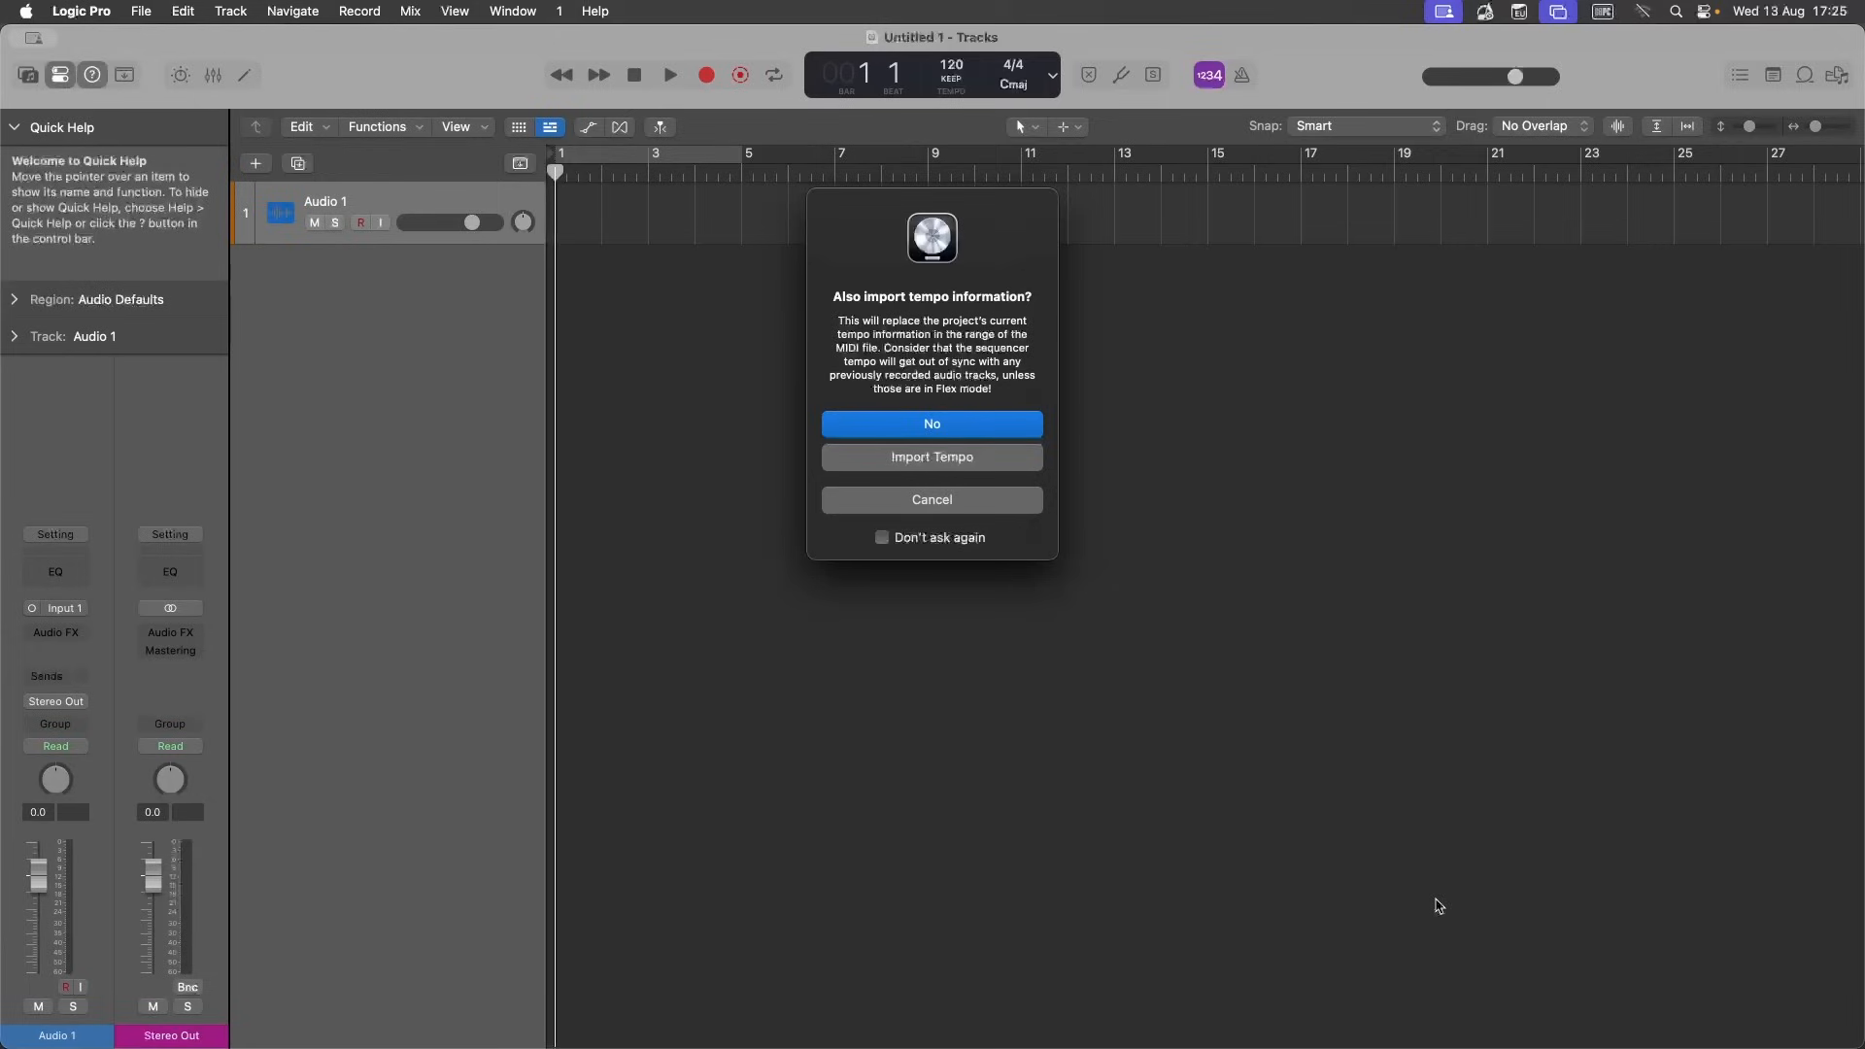
pyautogui.moveTo(947, 536)
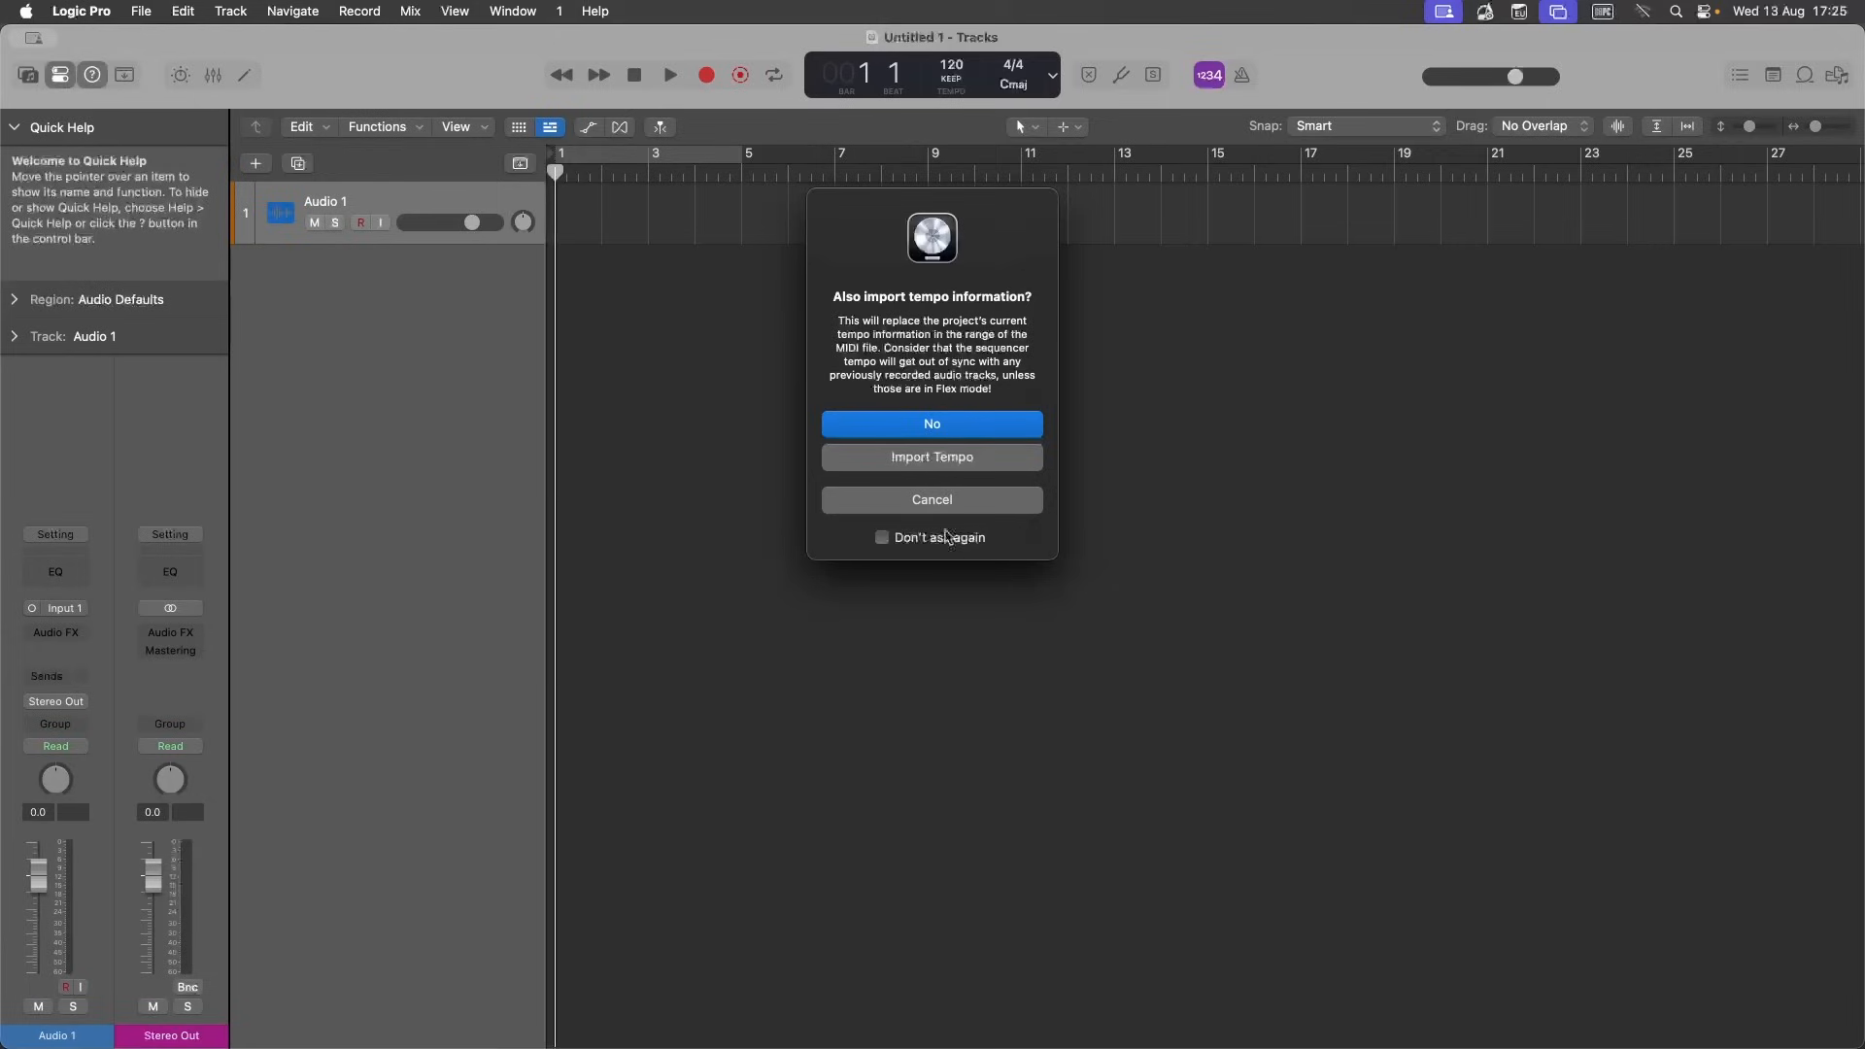
pyautogui.click(932, 423)
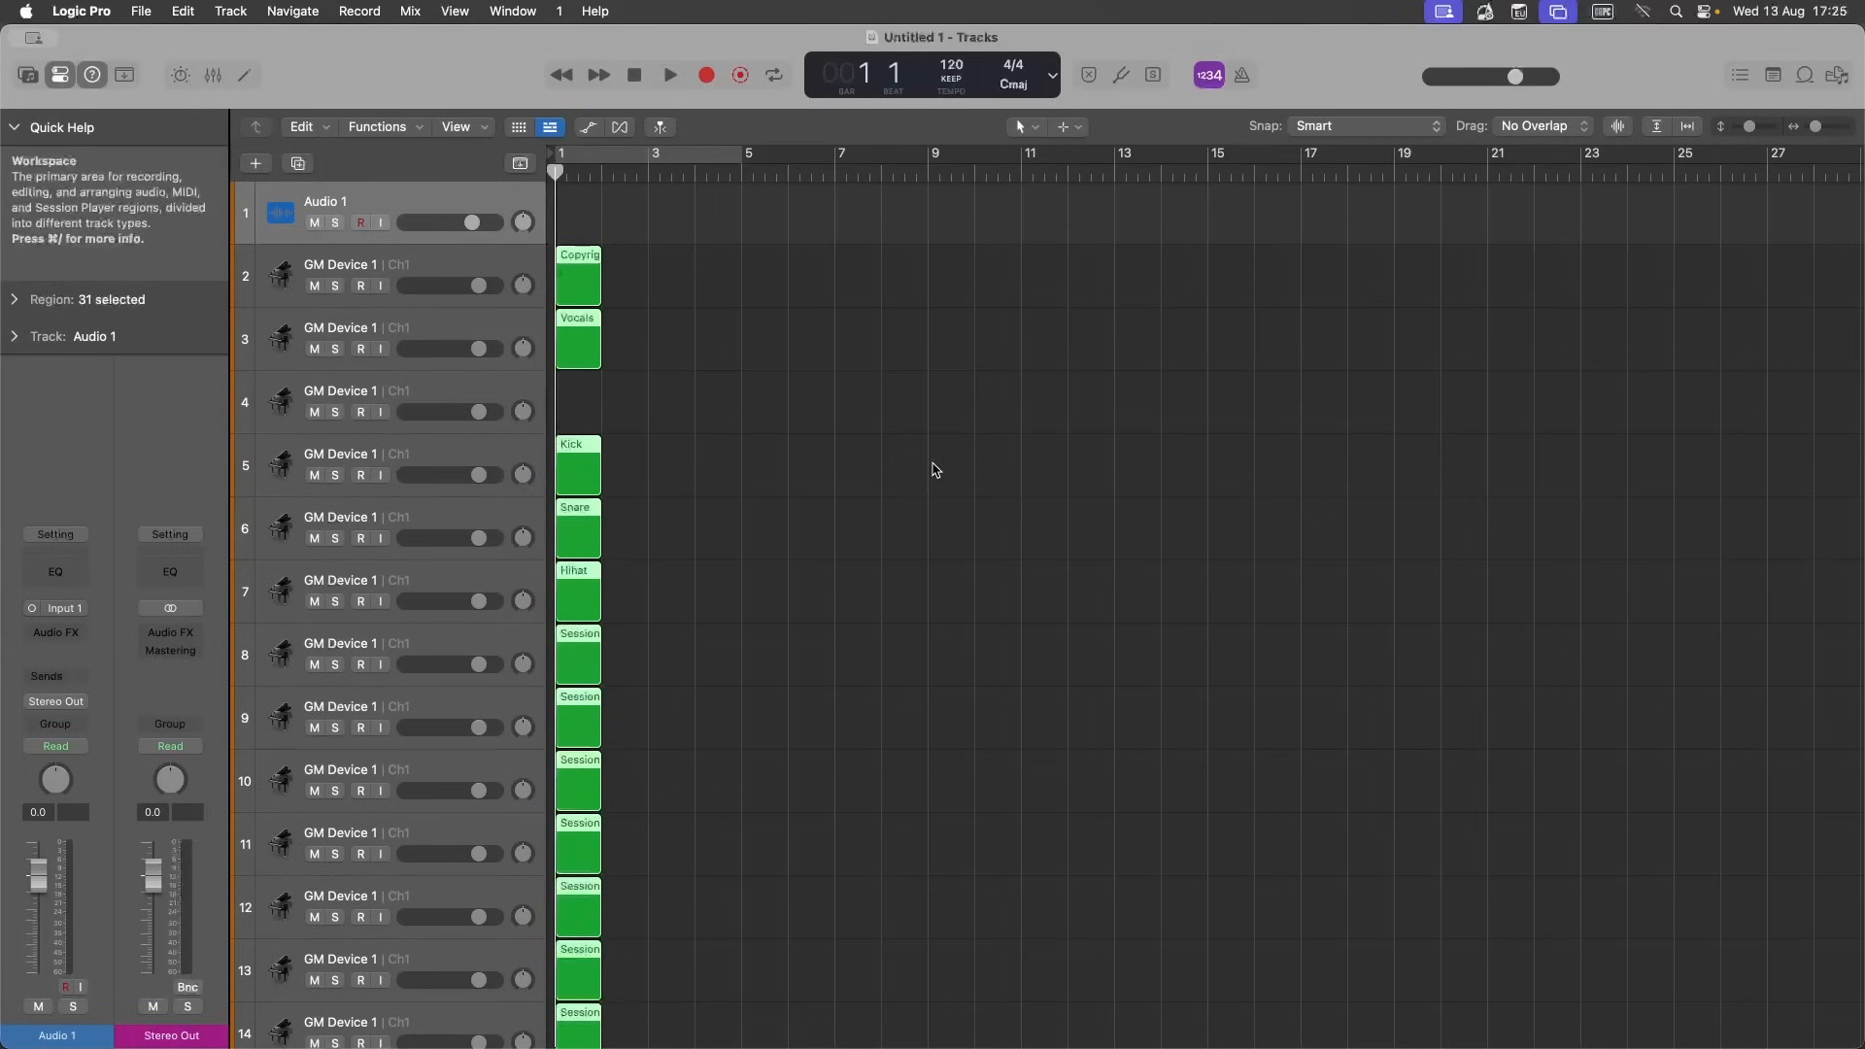
# Scroll down through the roughly 32 imported GM Device tracks.
pyautogui.scroll(-3)
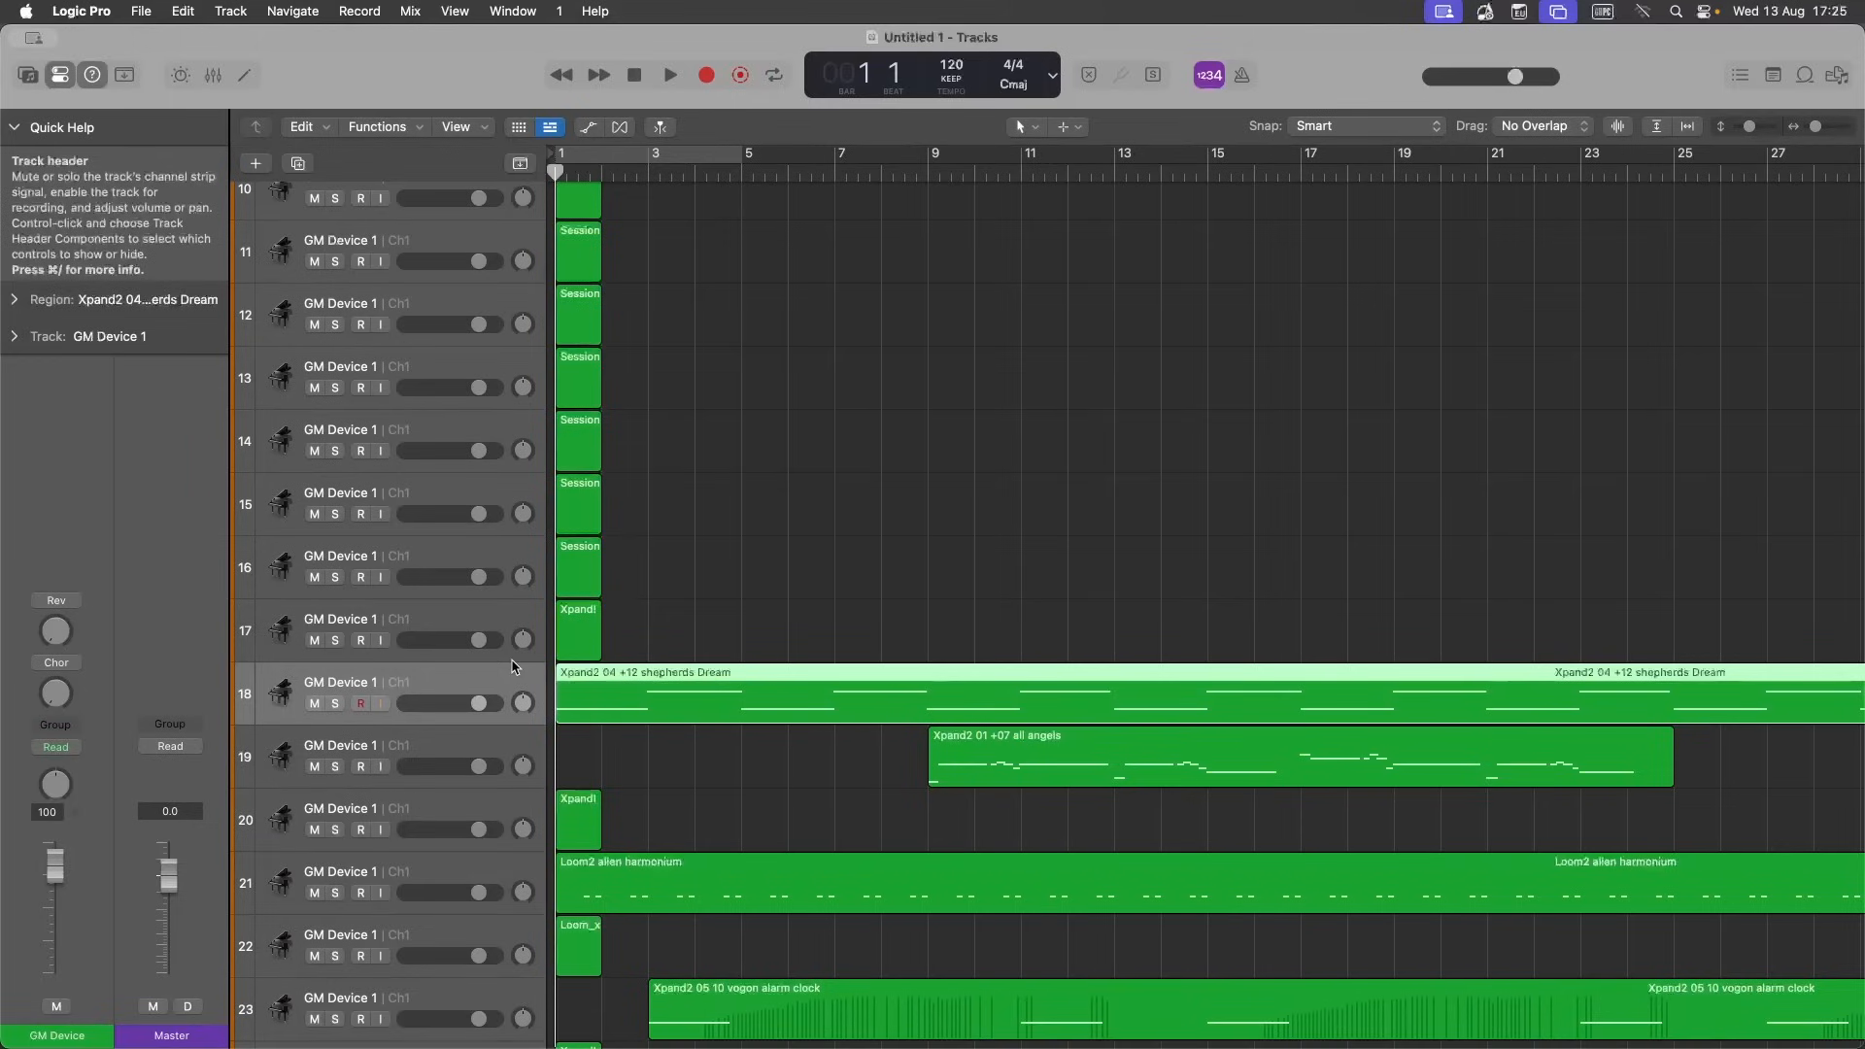
pyautogui.scroll(-3)
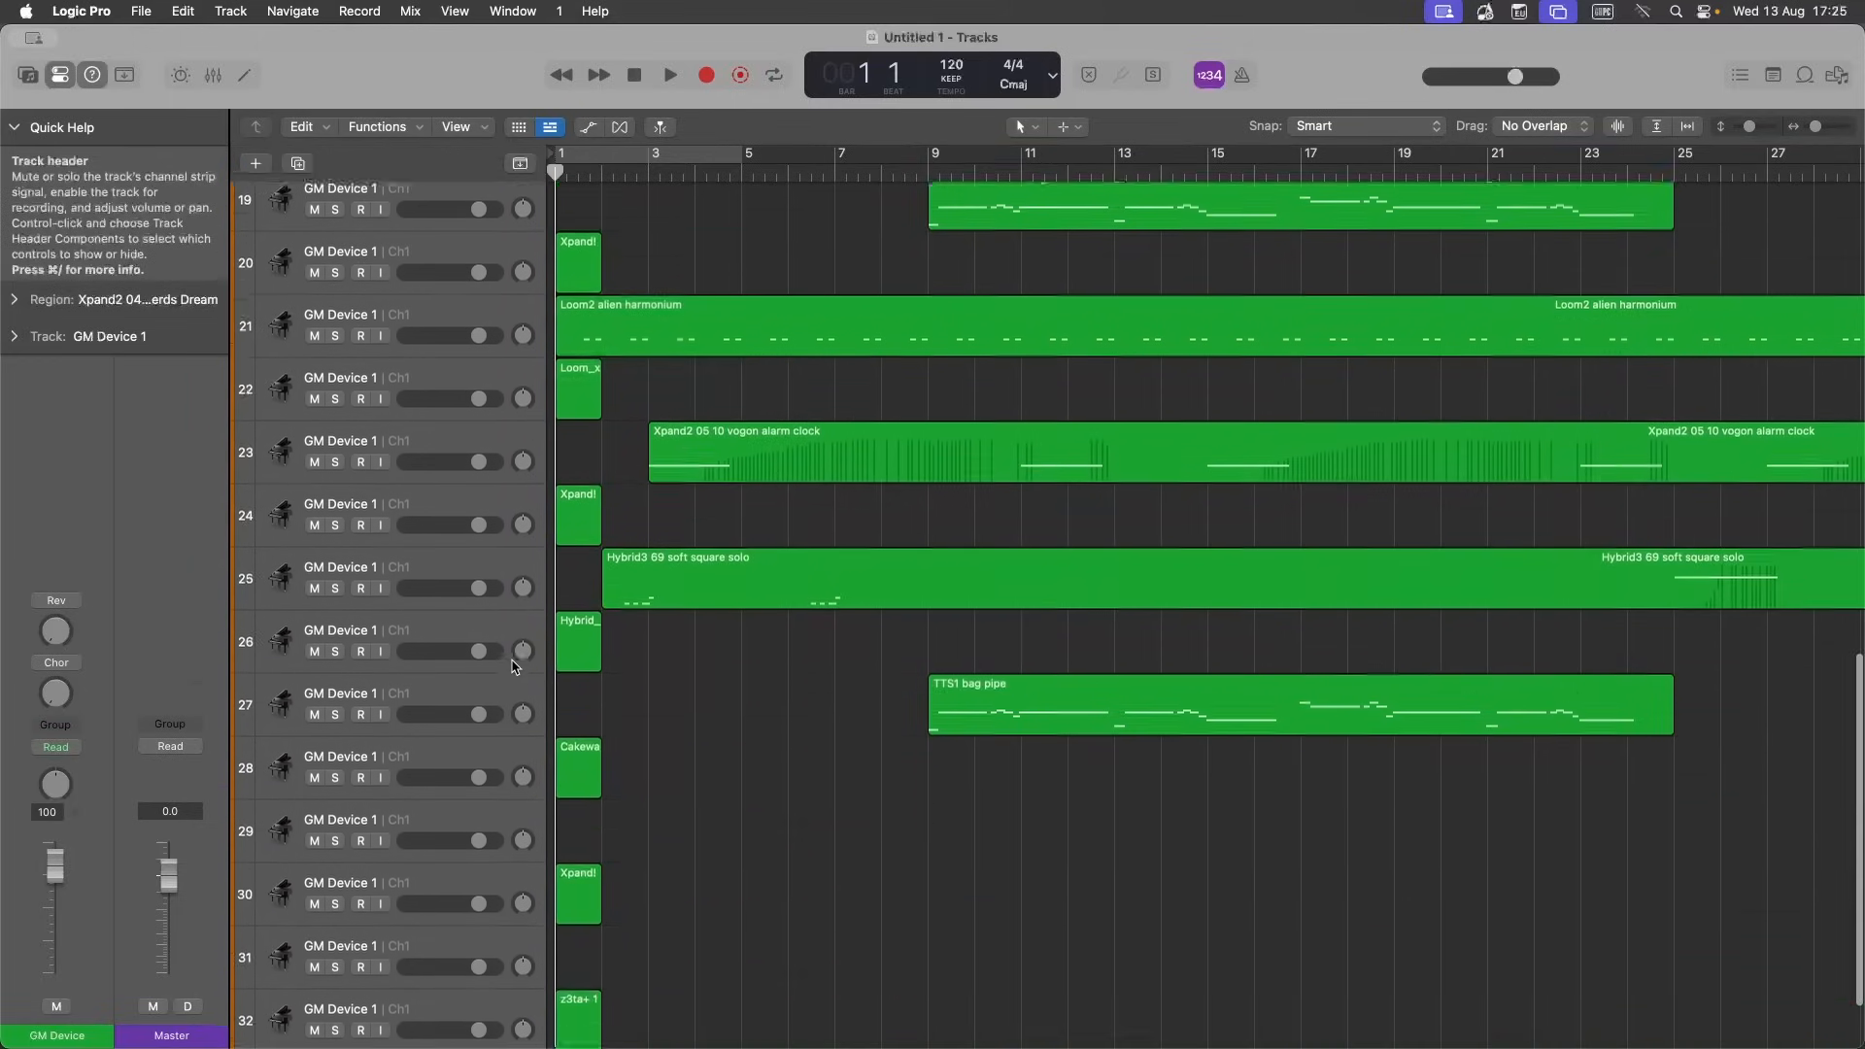
pyautogui.scroll(-3)
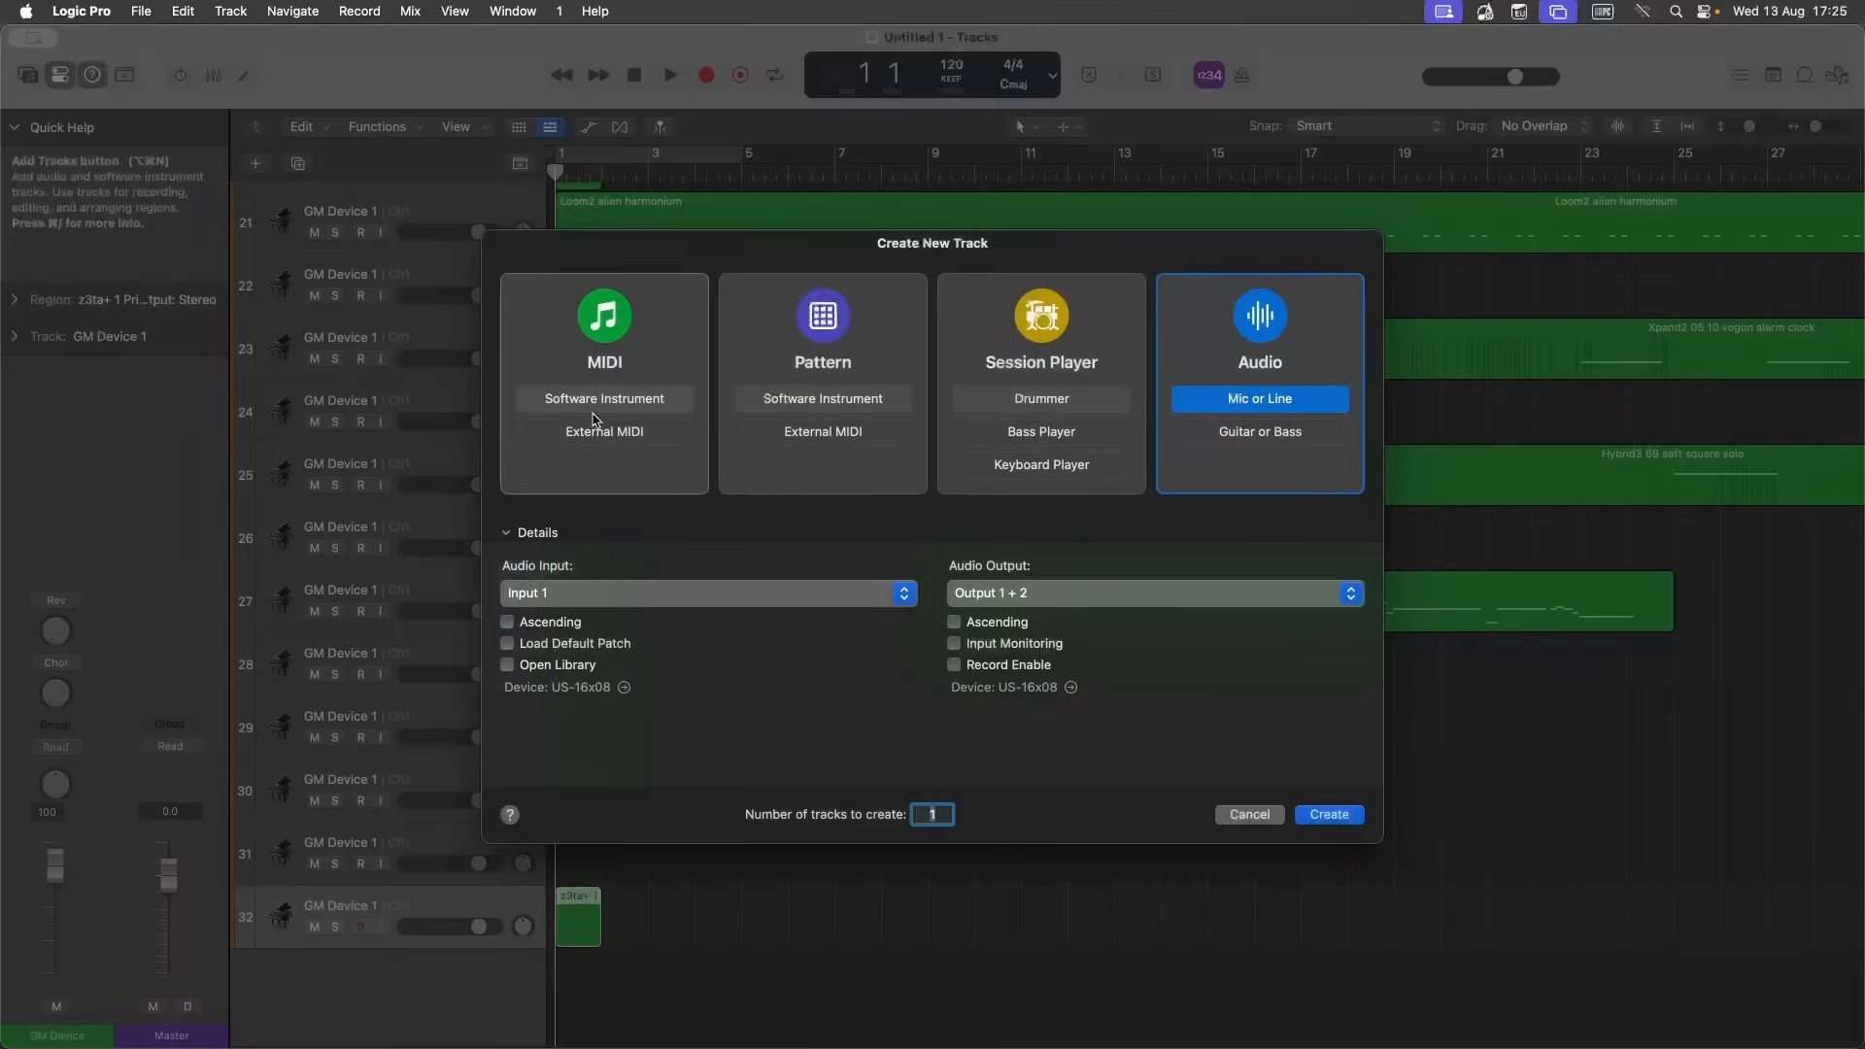
# Create a new Software Instrument track, Inst 1, below the GM Device tracks.
pyautogui.click(602, 398)
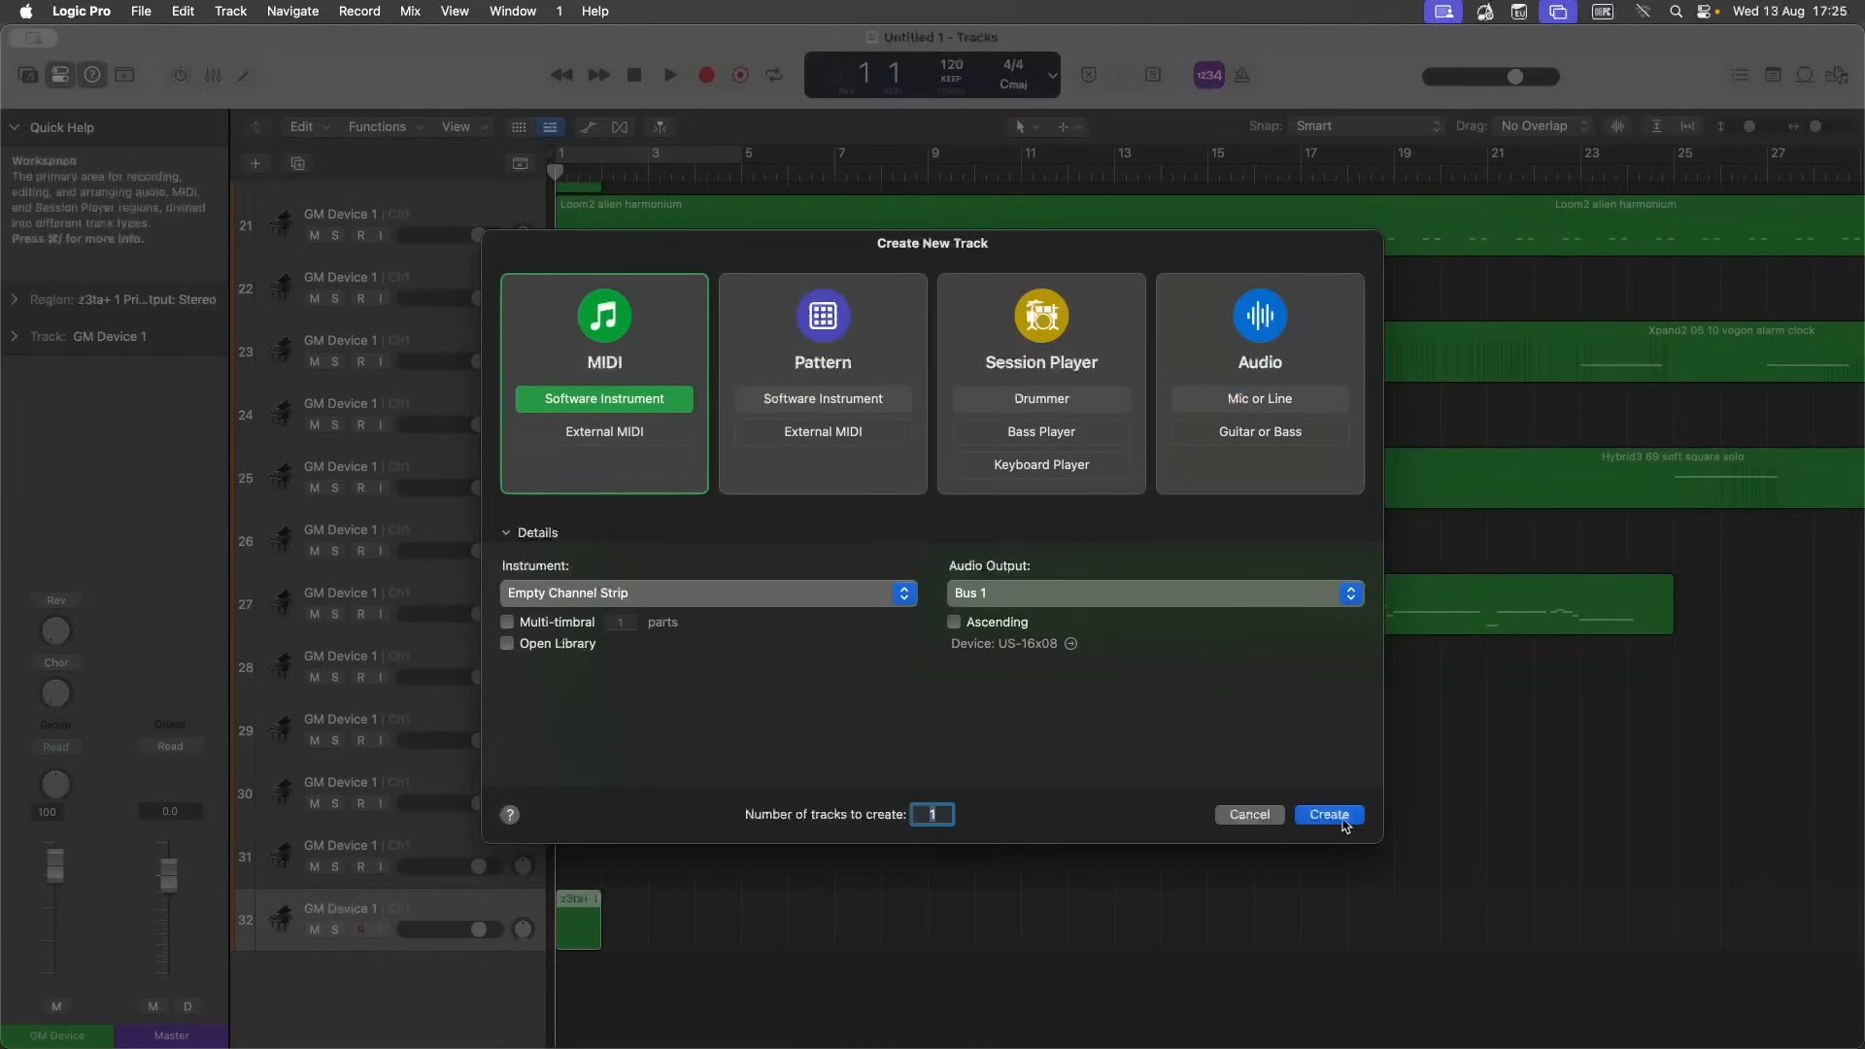
pyautogui.click(1328, 814)
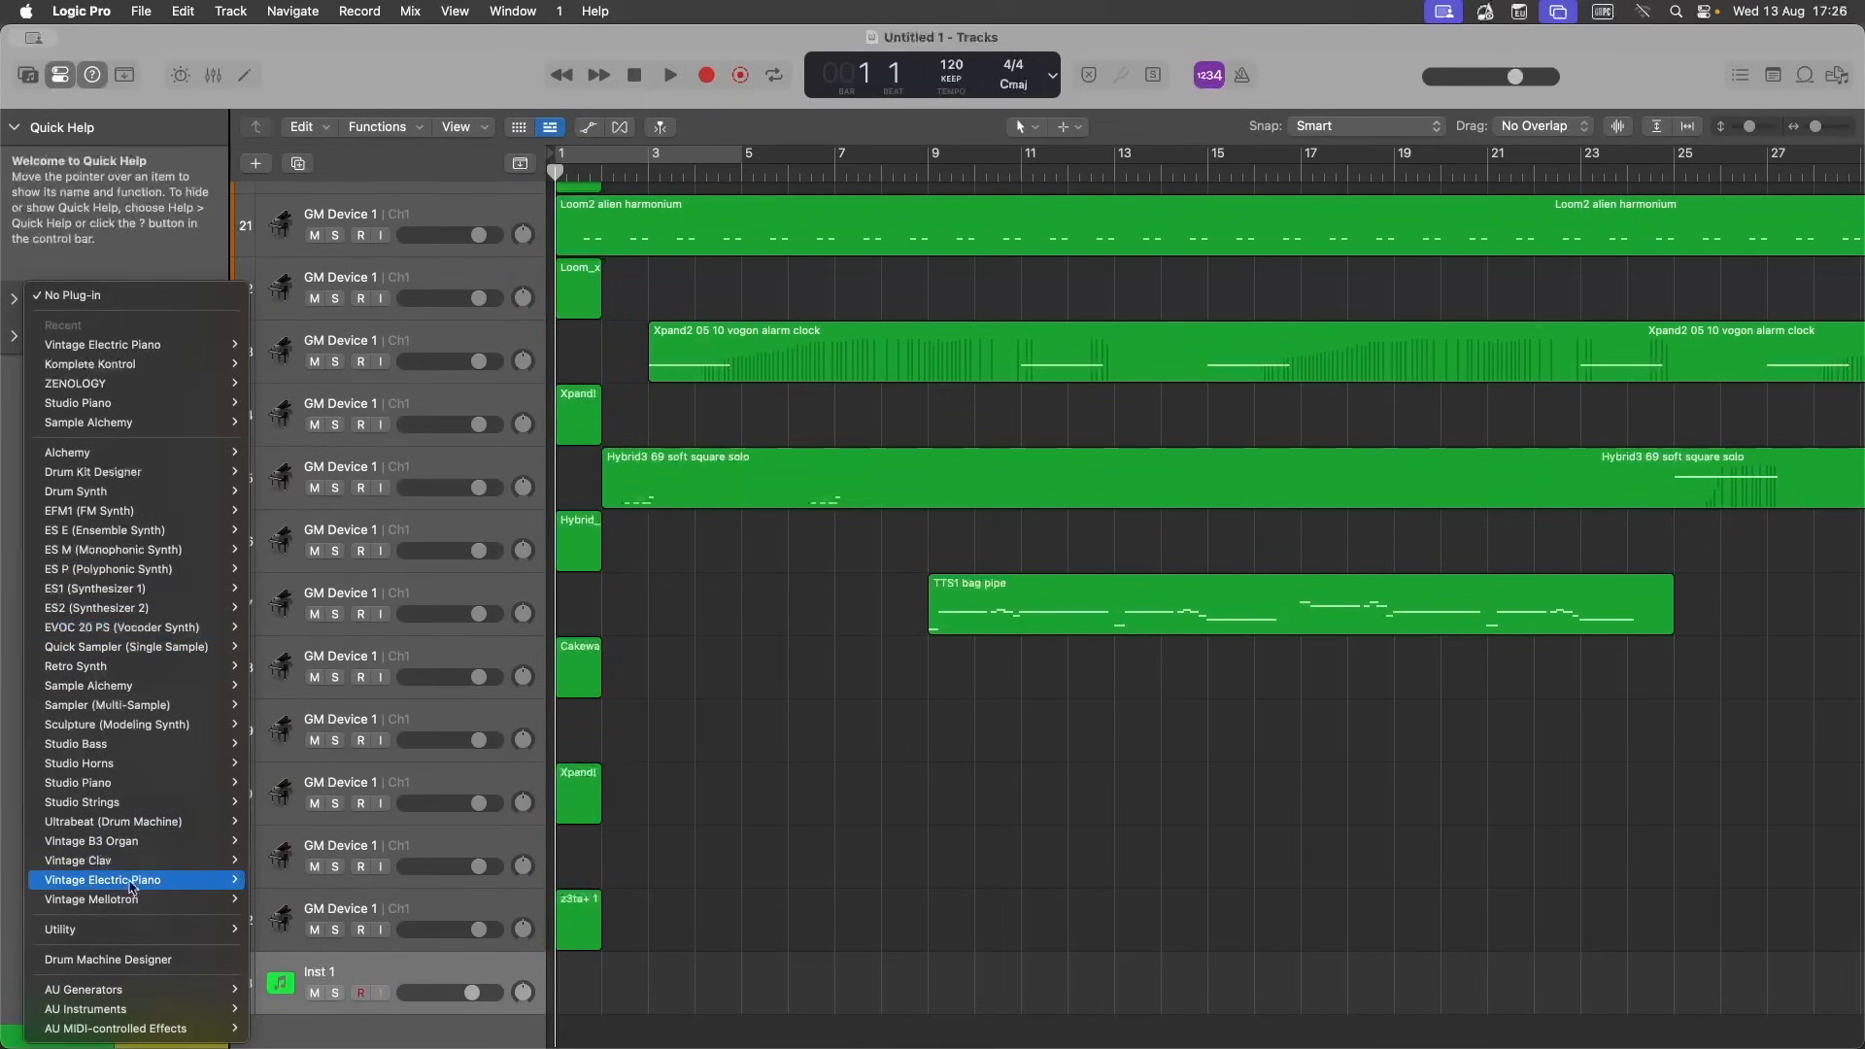
pyautogui.moveTo(114, 841)
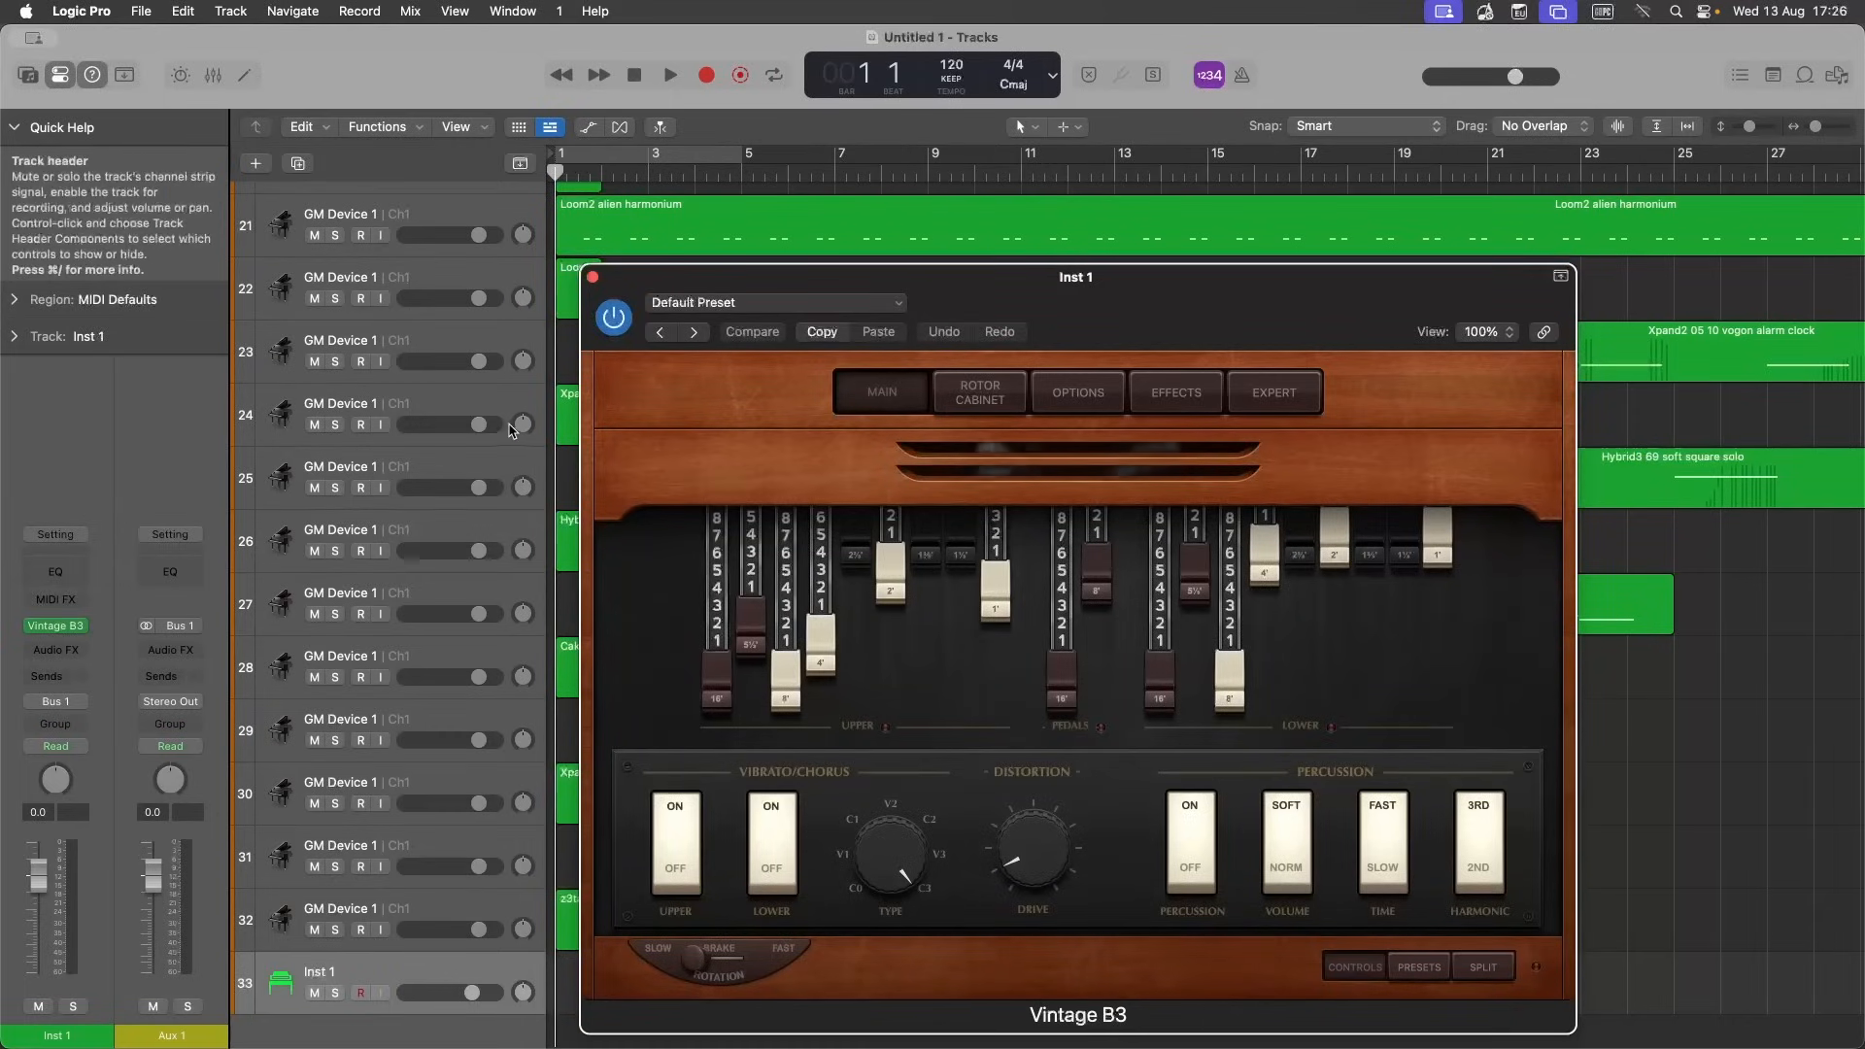
# Give Inst 1 the Vintage B3 organ and close its plug-in window.
pyautogui.click(586, 276)
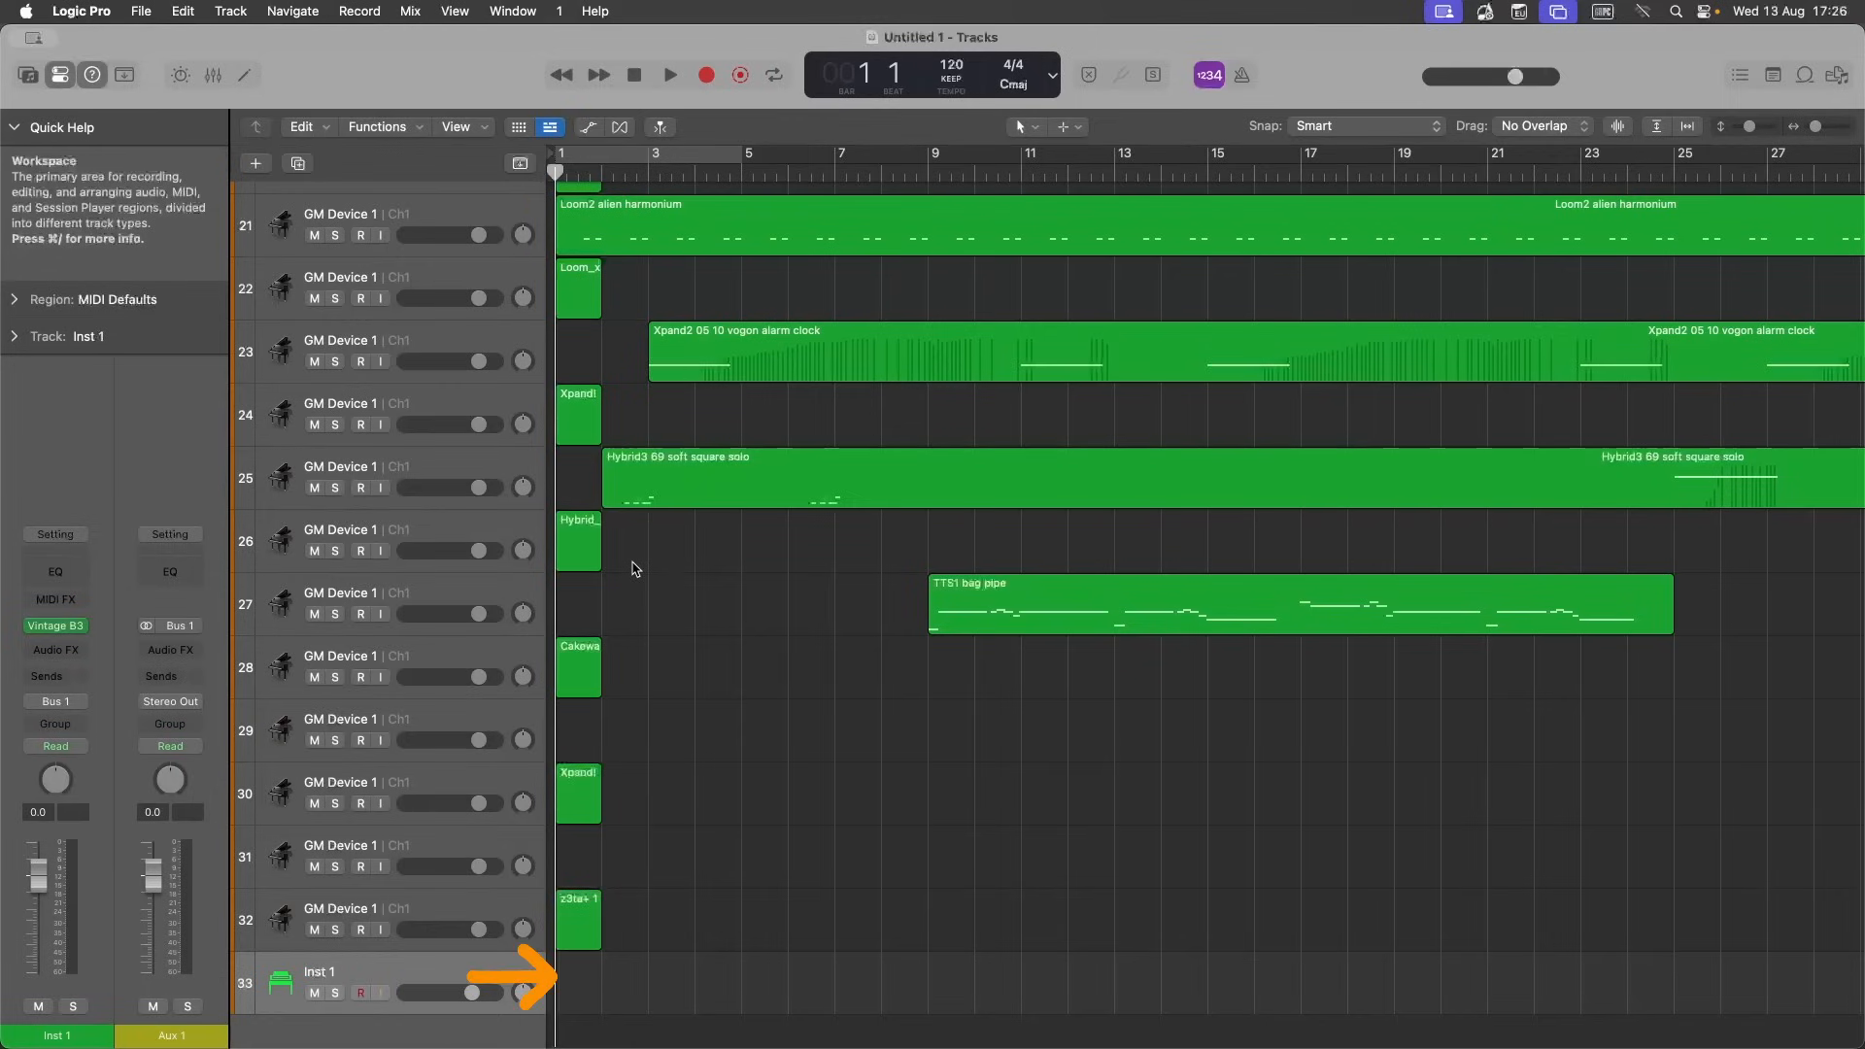
pyautogui.click(707, 214)
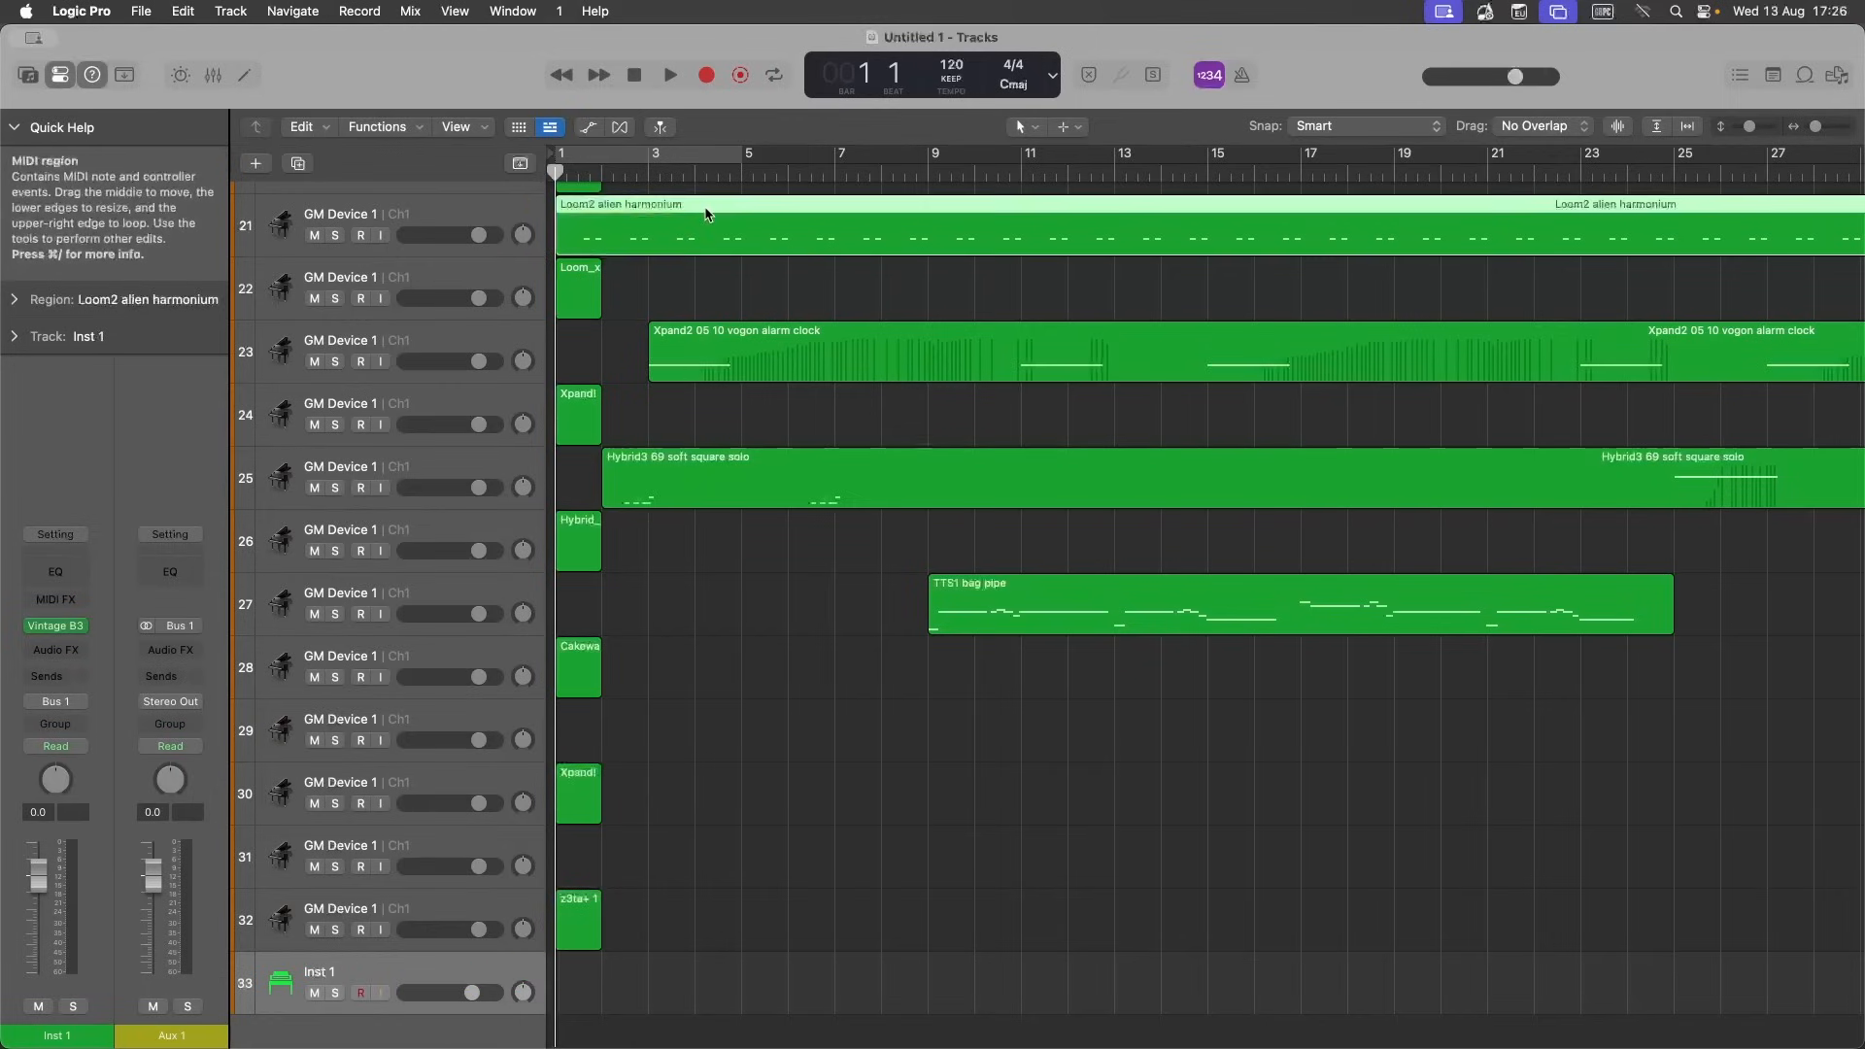